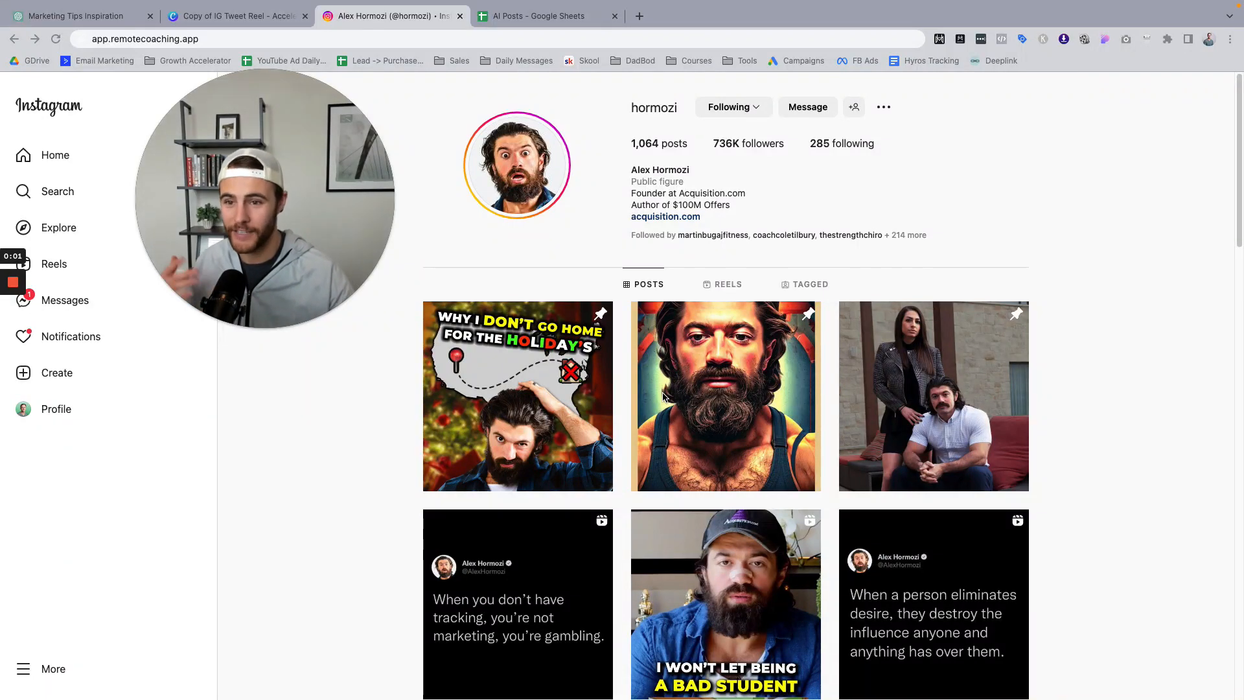
pyautogui.moveTo(514, 576)
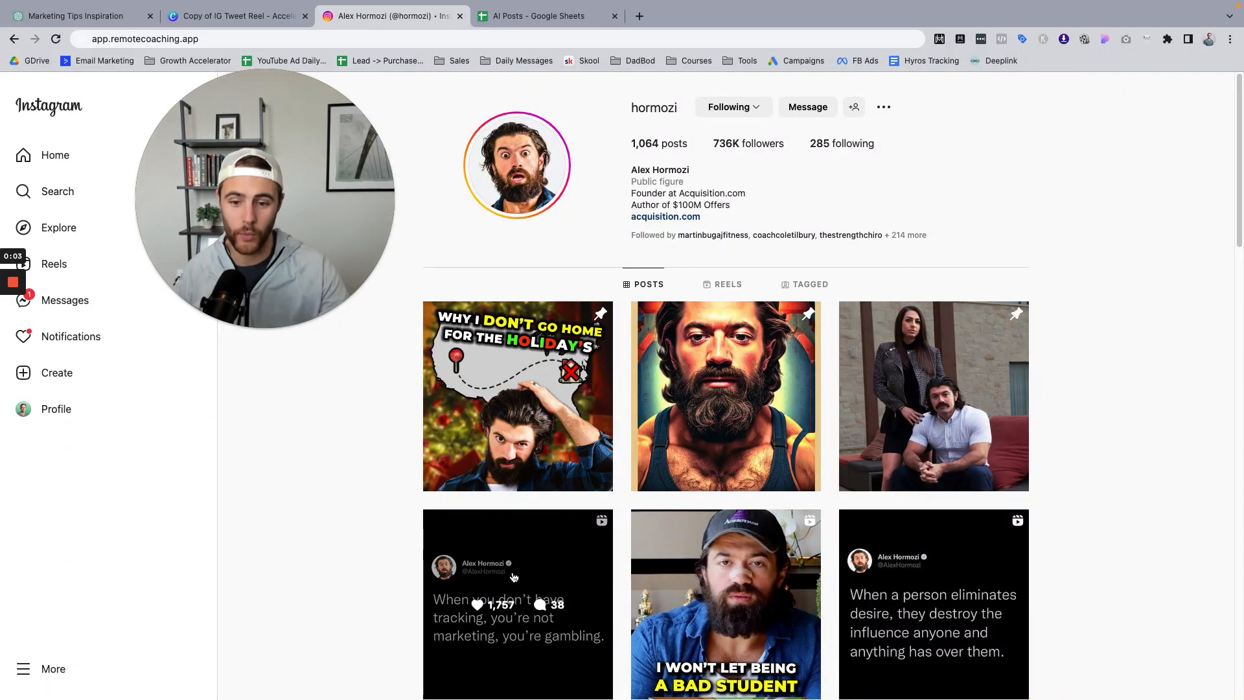
# Look over the creator's Instagram posts, then return to the tweet reel template.
pyautogui.scroll(-3)
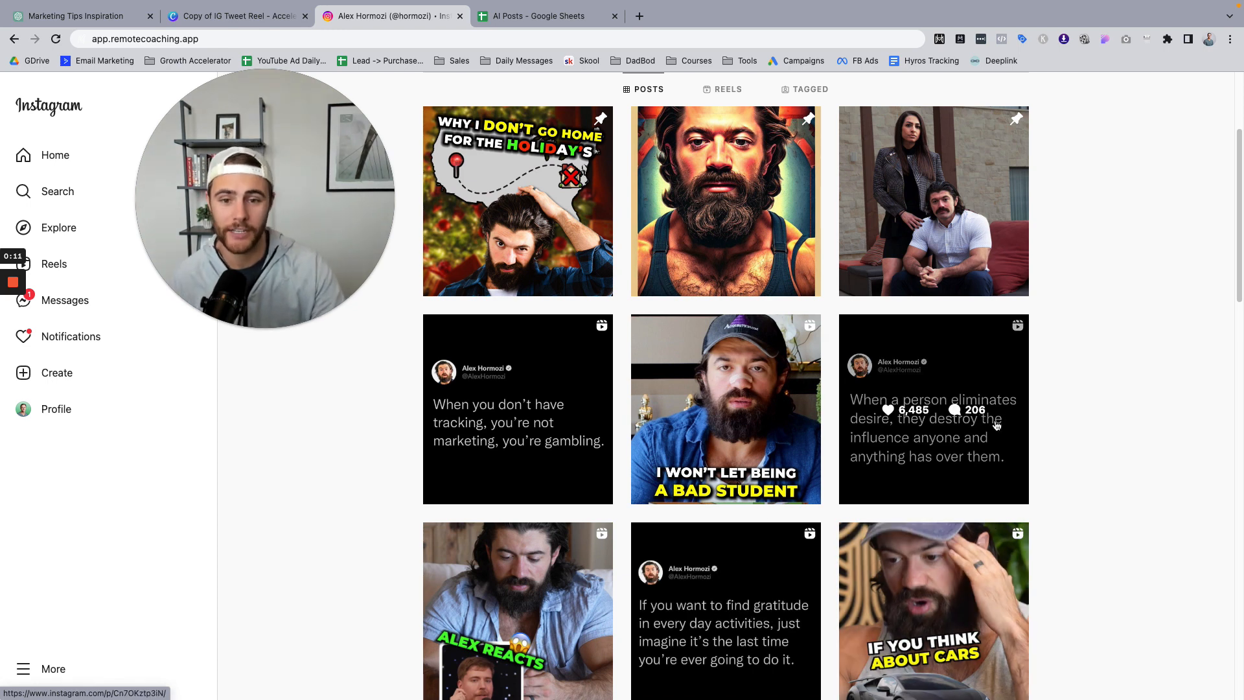
pyautogui.moveTo(944, 439)
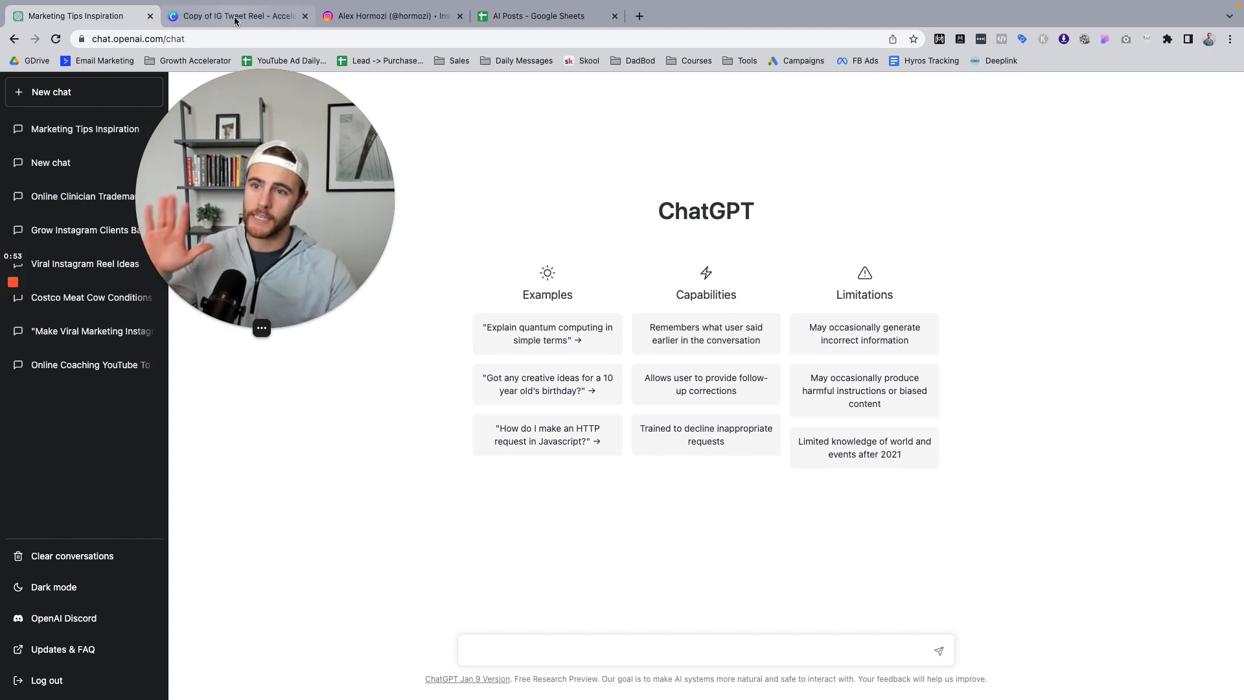
pyautogui.moveTo(539, 16)
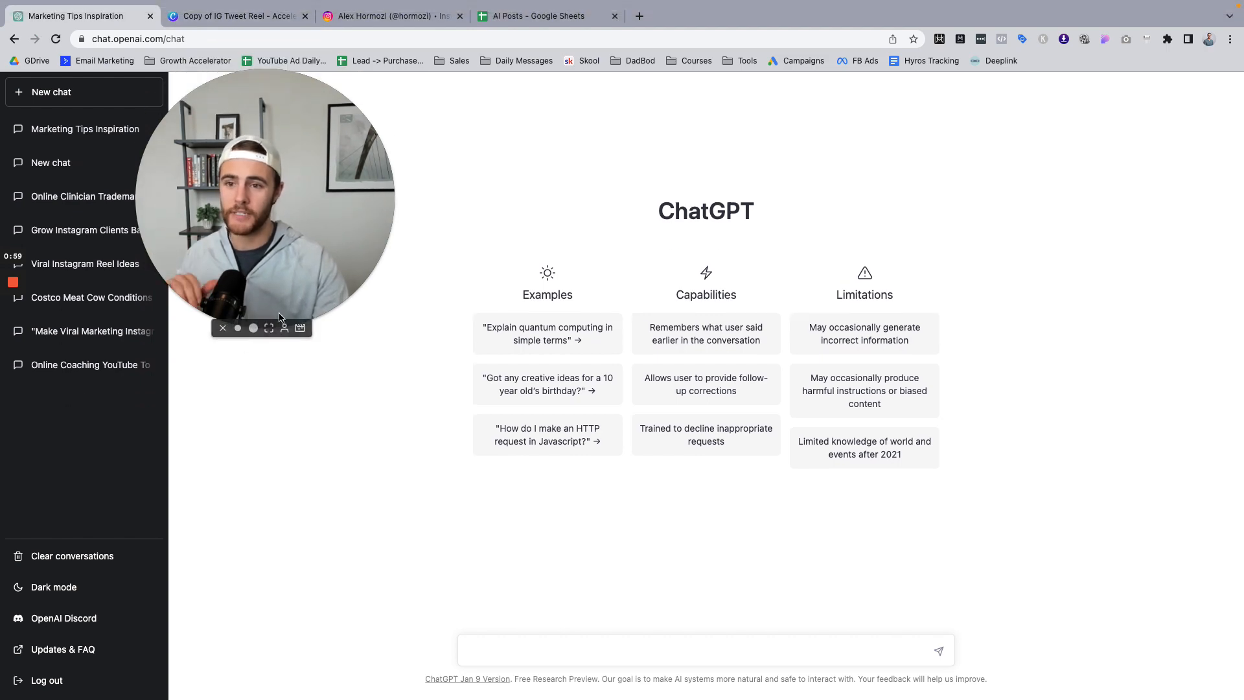
pyautogui.click(384, 15)
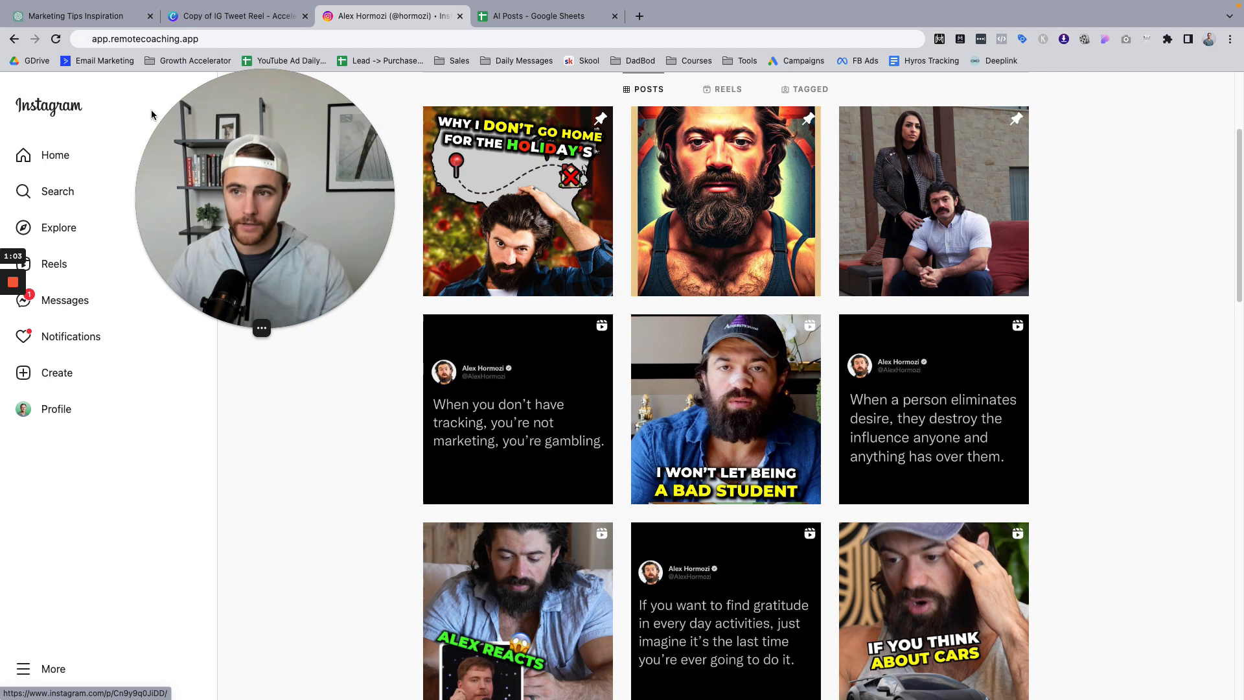
pyautogui.moveTo(75, 16)
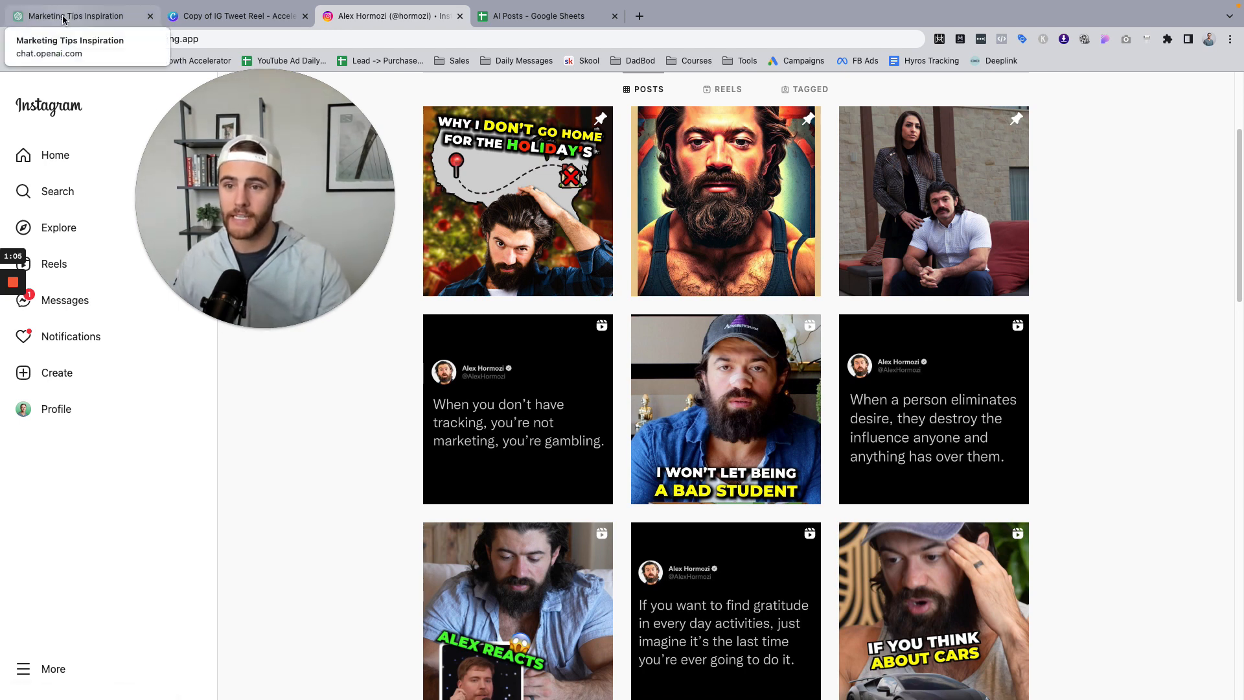
pyautogui.moveTo(518, 409)
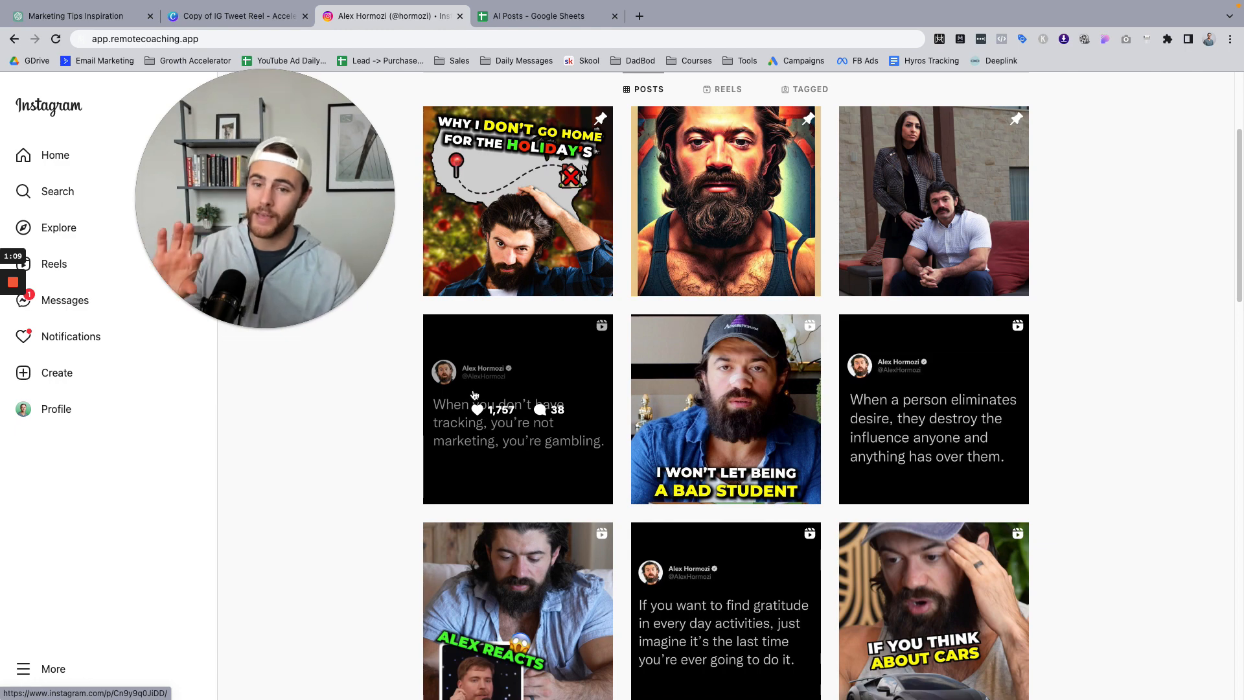
pyautogui.click(236, 16)
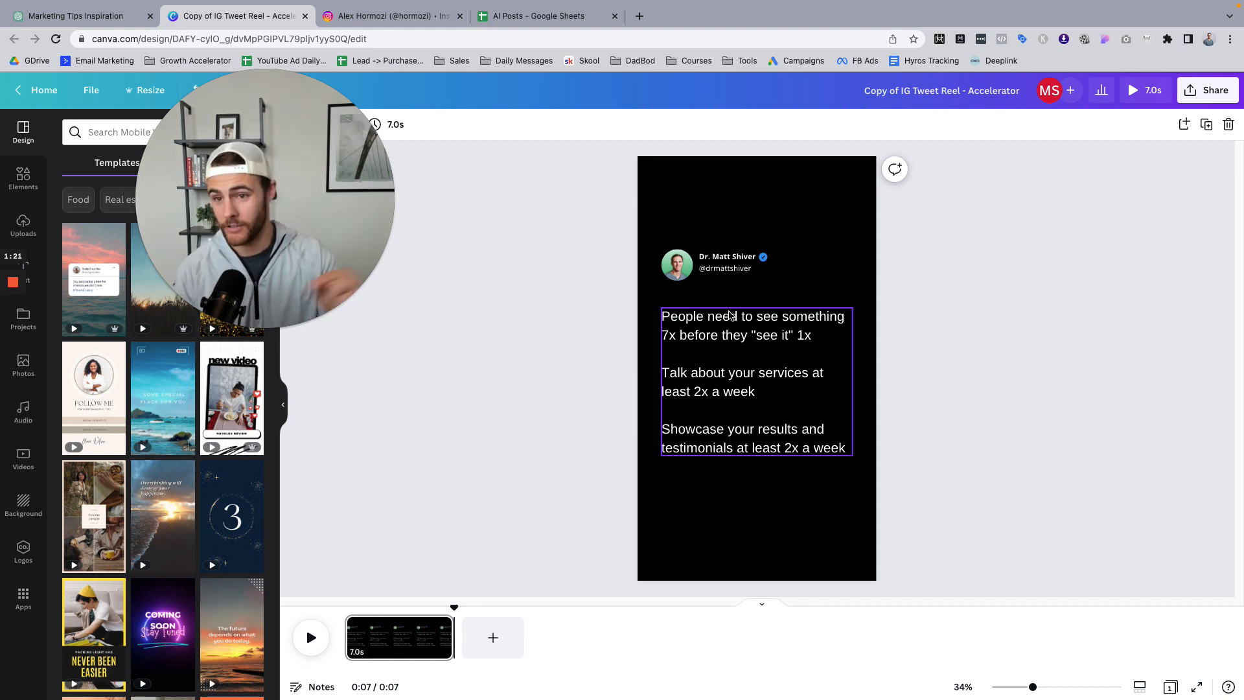
pyautogui.moveTo(556, 353)
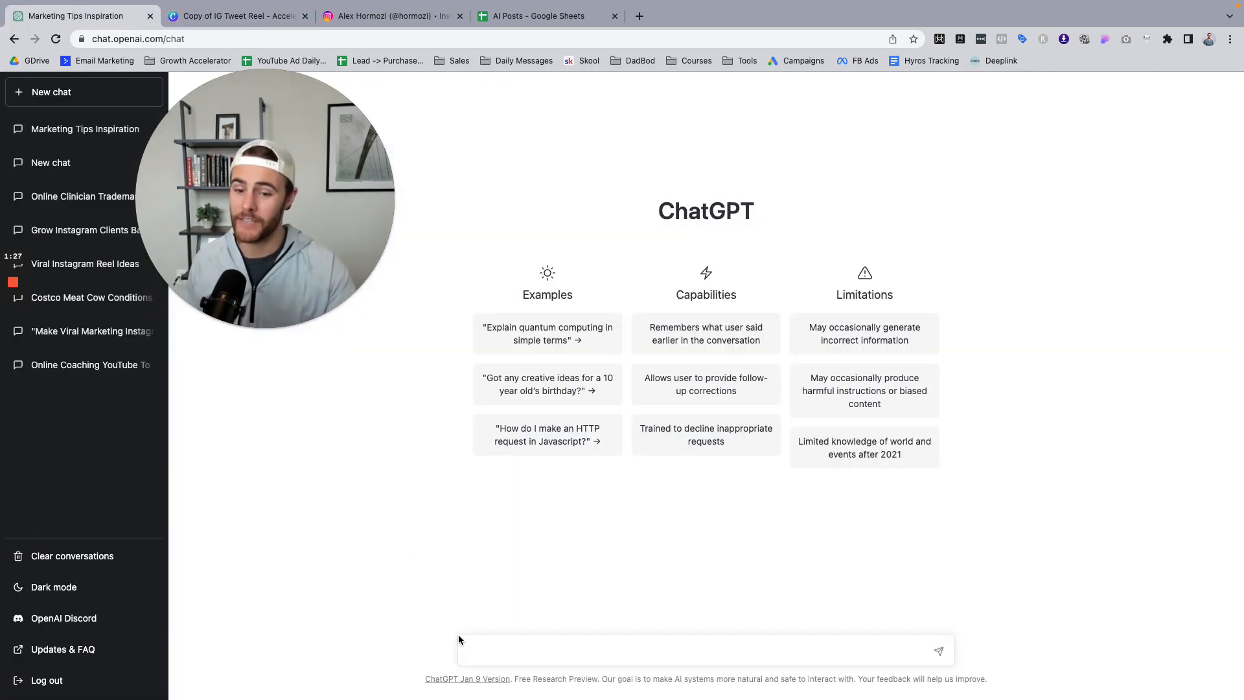
# Ask ChatGPT for 10 inspirational marketing-tip tweets without hashtags.
pyautogui.click(495, 651)
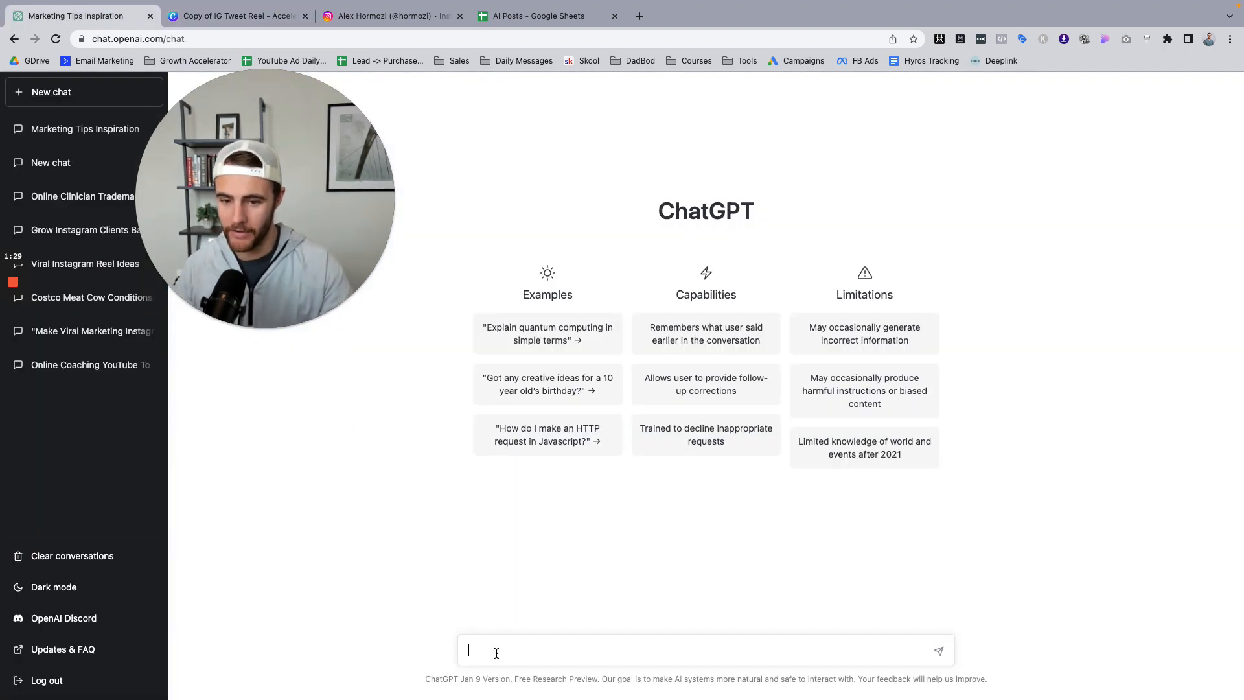
pyautogui.write('Write 10 tweets without hash tags about marketing tips and make it inspirational')
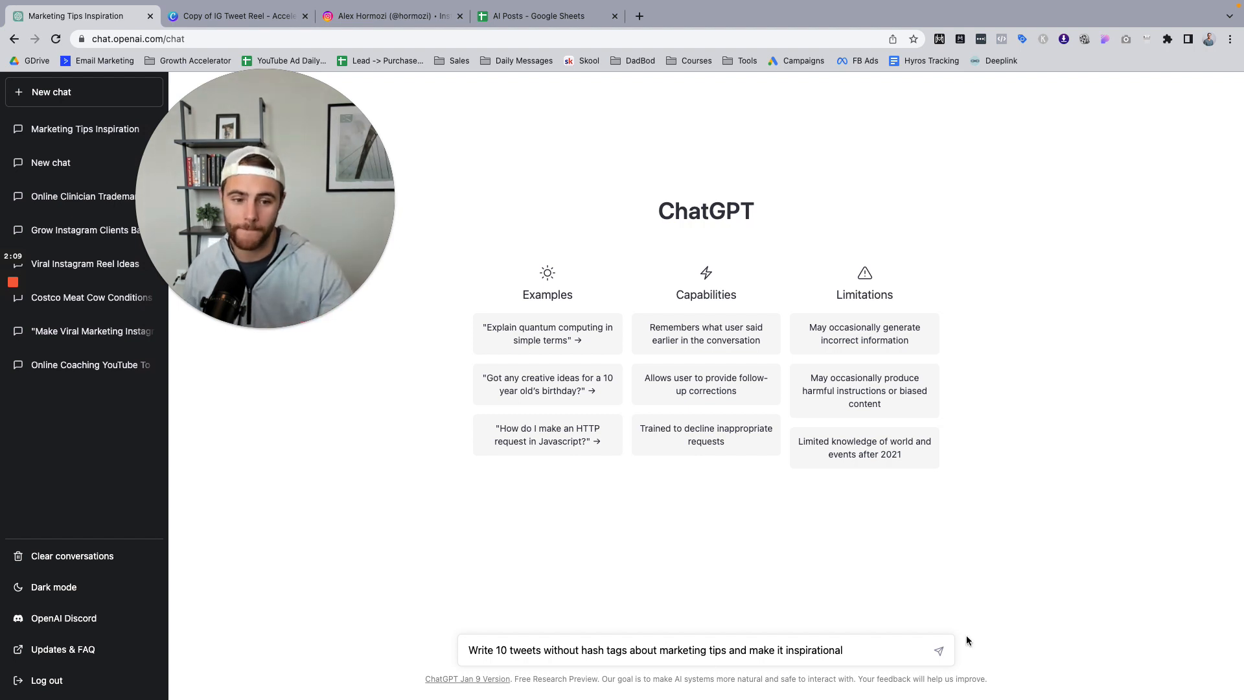
pyautogui.click(939, 650)
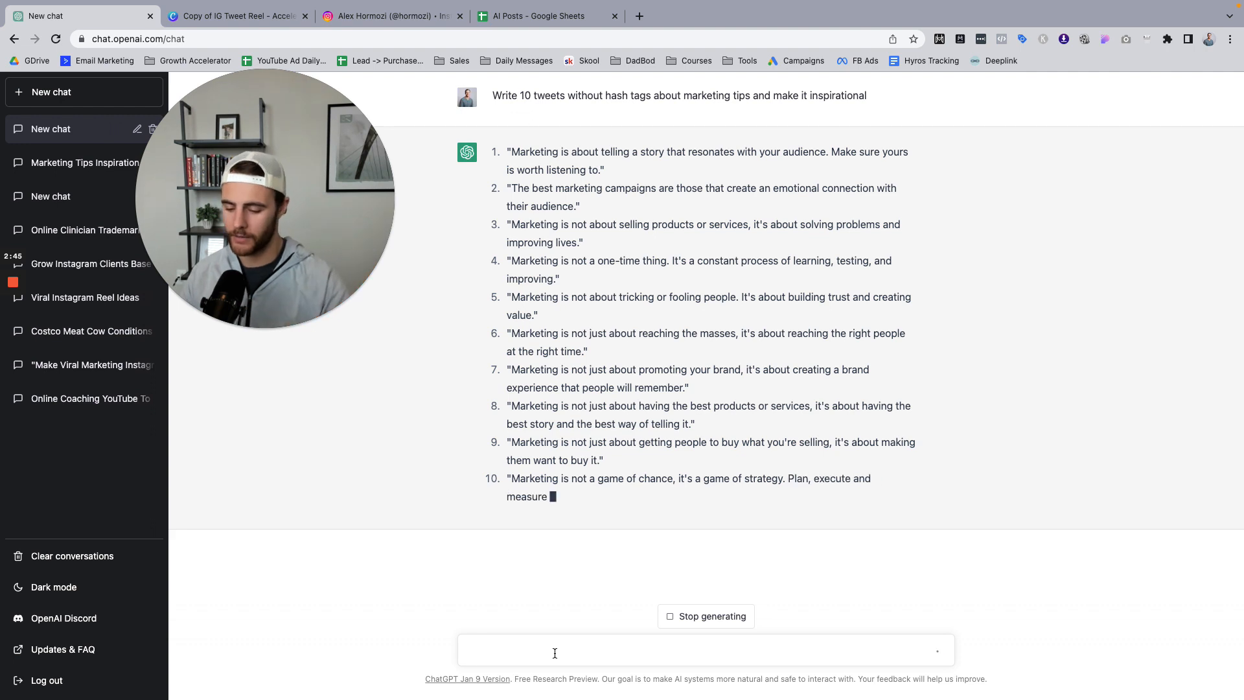
# Ask ChatGPT to remove the quotes and tabulate the tweets, then view AI Posts.
pyautogui.write('Remote')
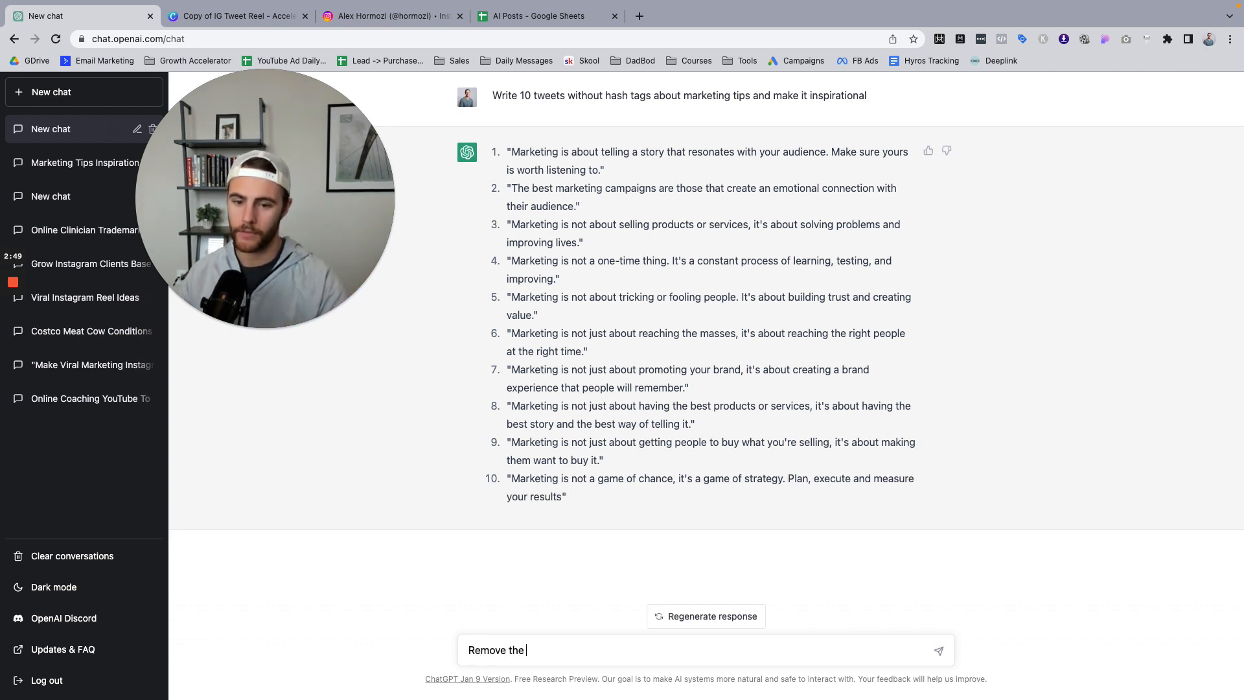
pyautogui.write('quotes an')
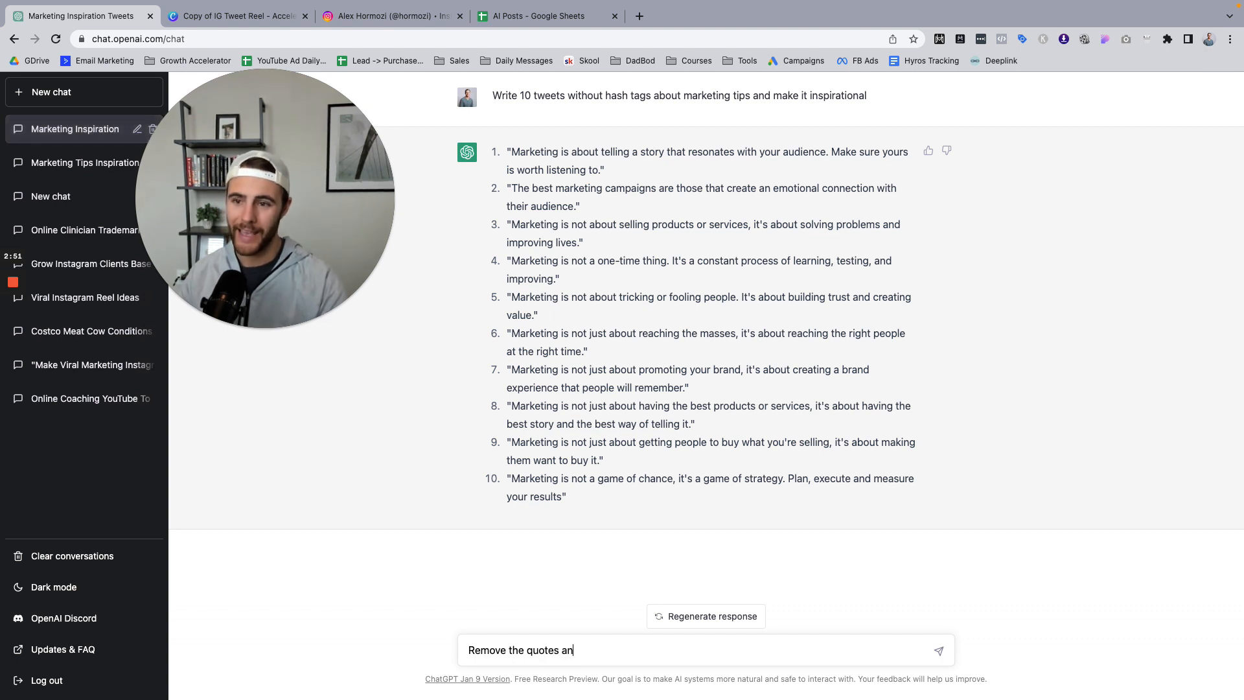
pyautogui.write('d put it in')
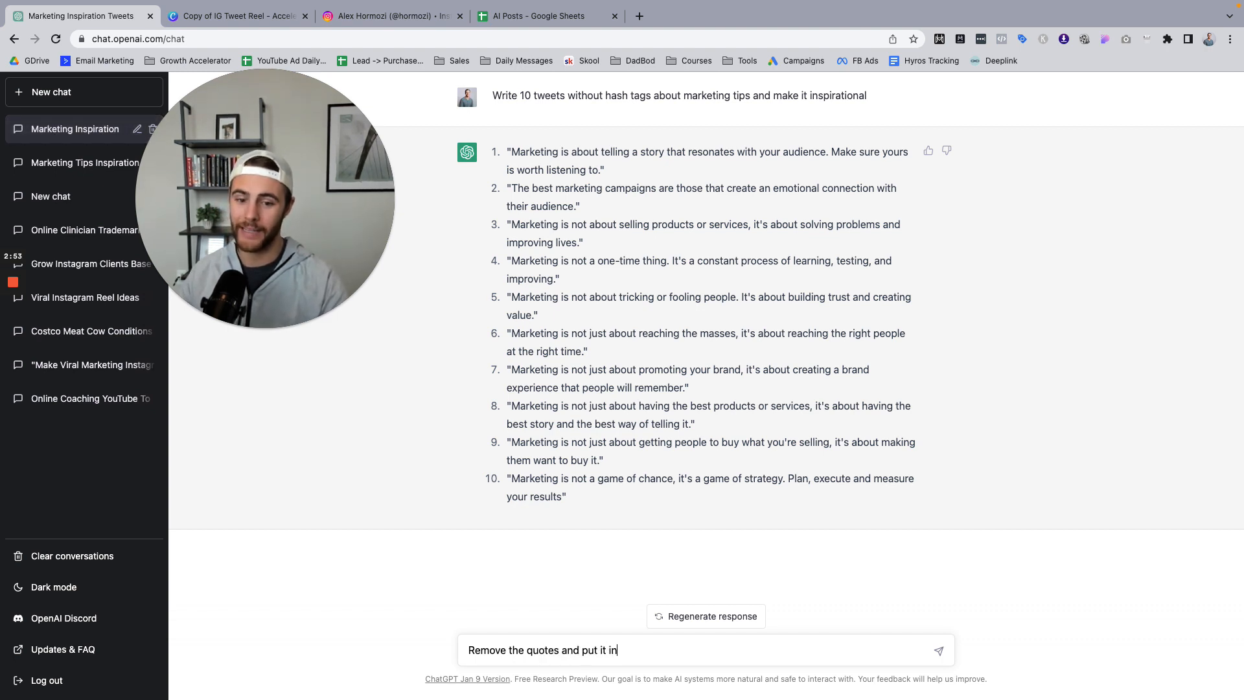
pyautogui.write('table format')
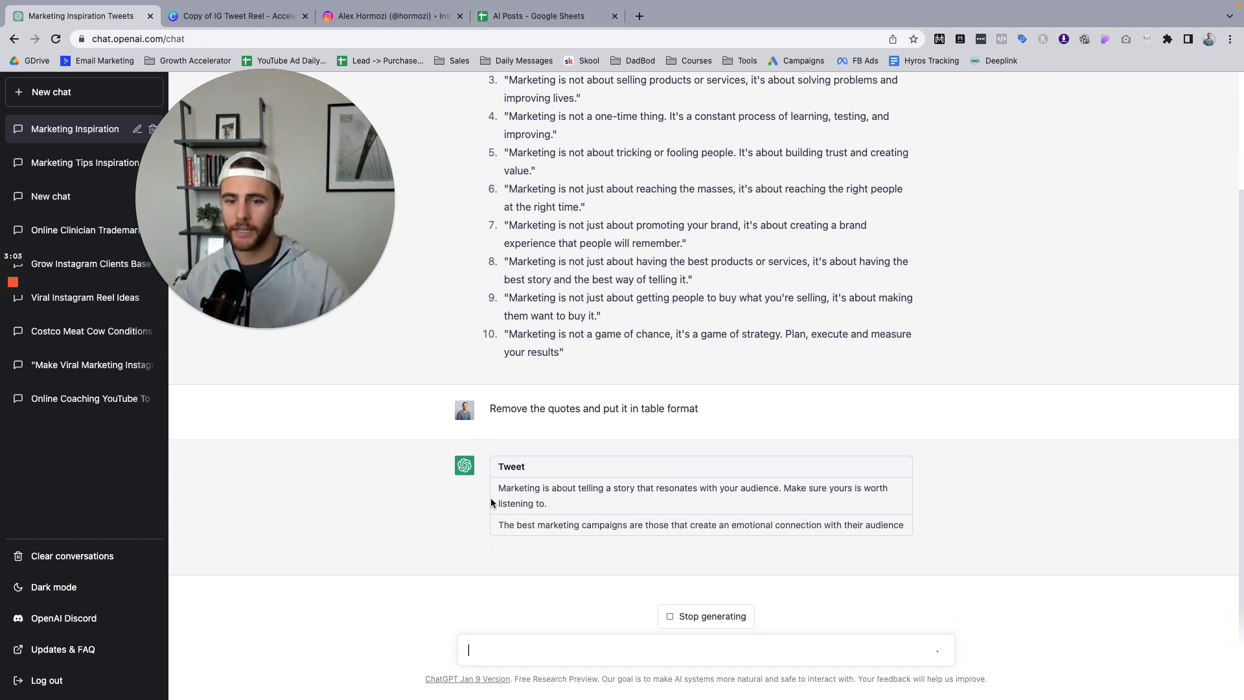
pyautogui.click(546, 16)
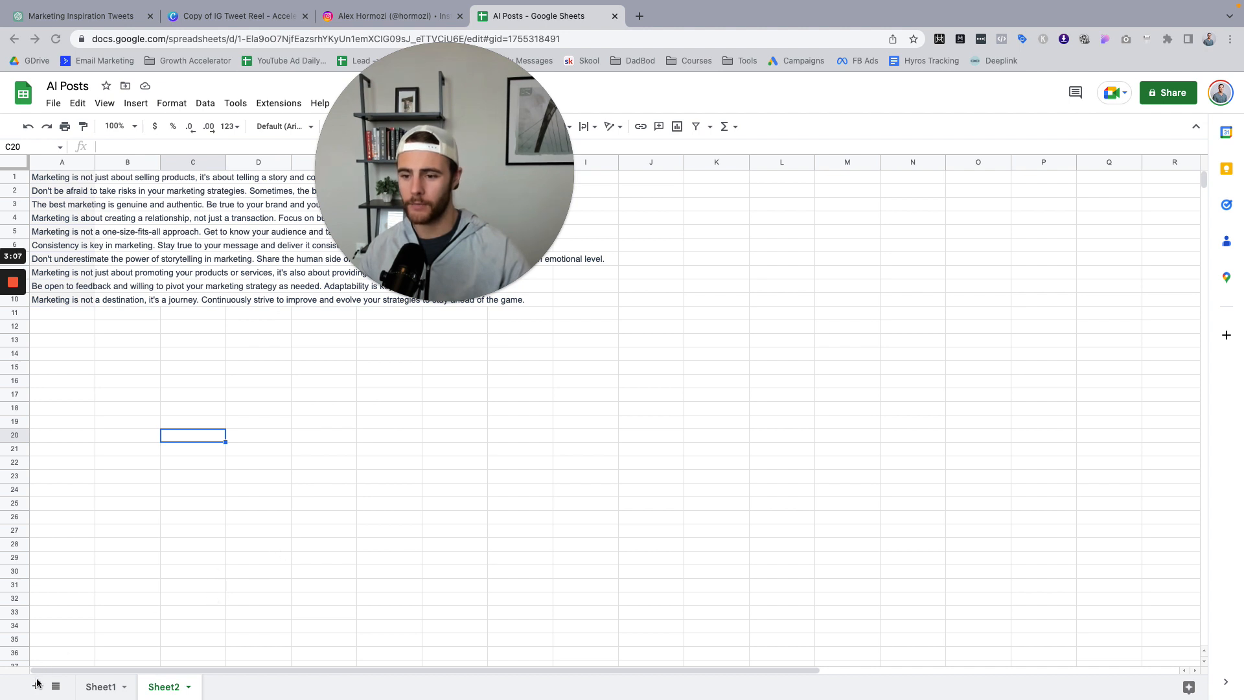
# Create a blank Sheet3 in AI Posts and go back to the ChatGPT chat.
pyautogui.click(35, 686)
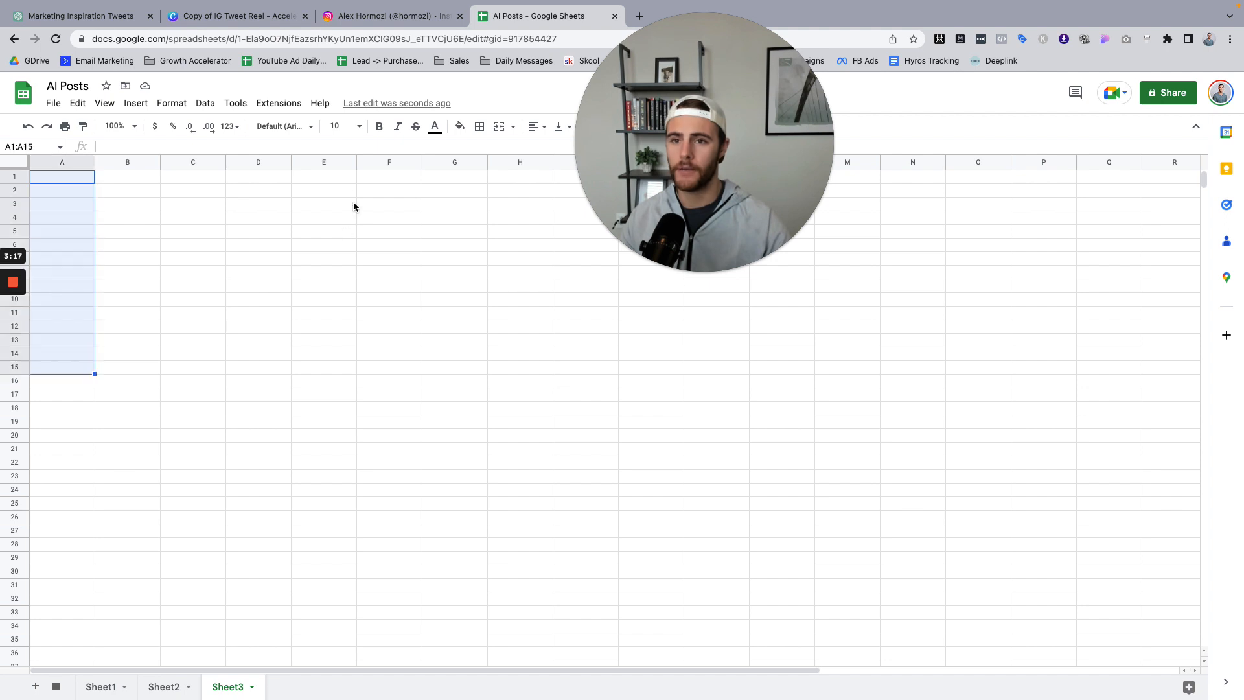
pyautogui.moveTo(220, 22)
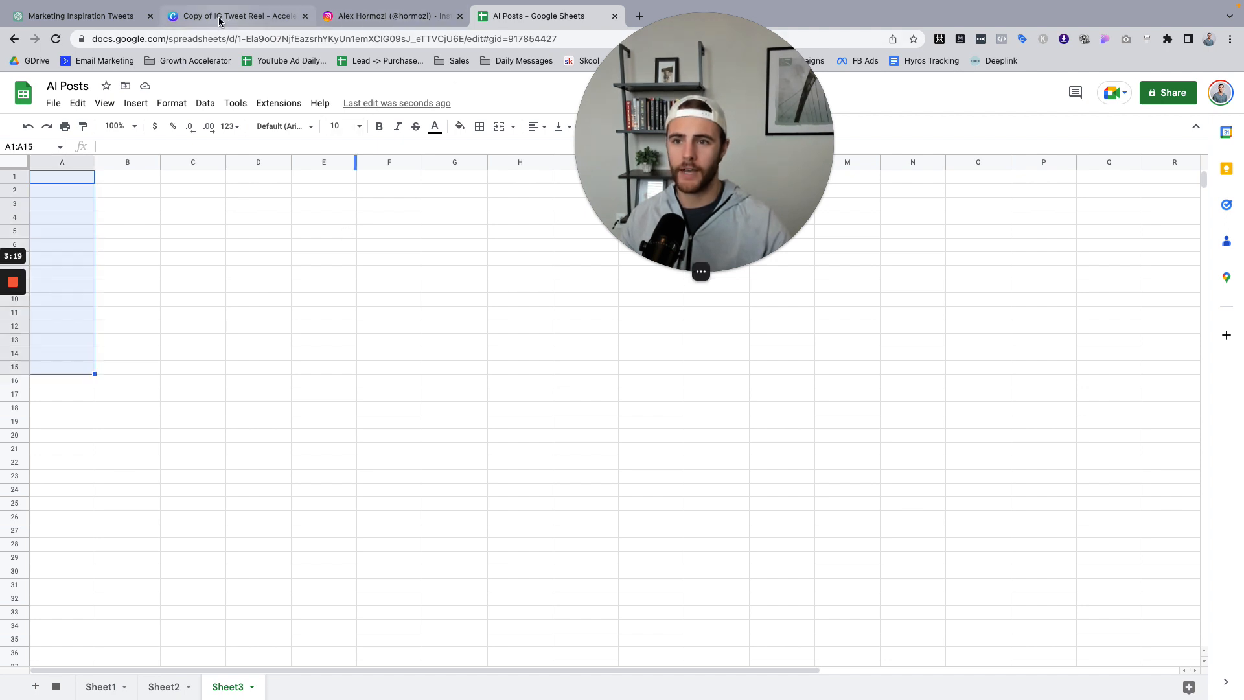
pyautogui.click(79, 16)
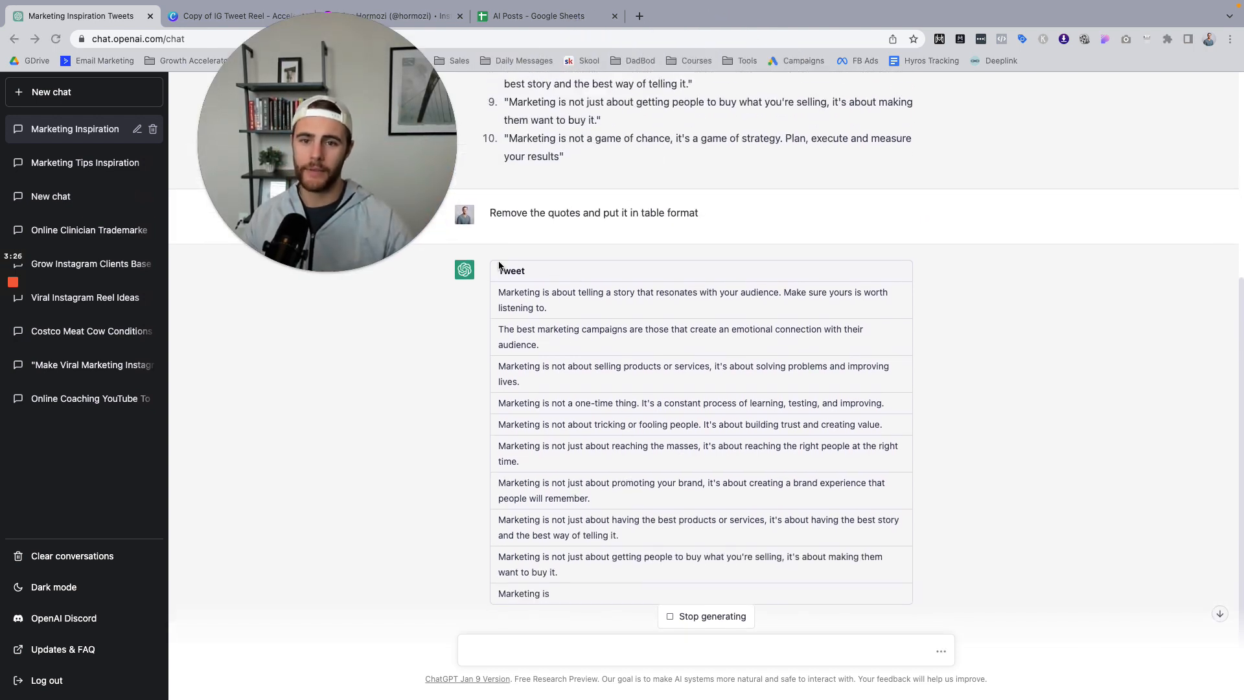
# Copy all ten tweet rows from ChatGPT's table and return to Sheet3.
pyautogui.scroll(3)
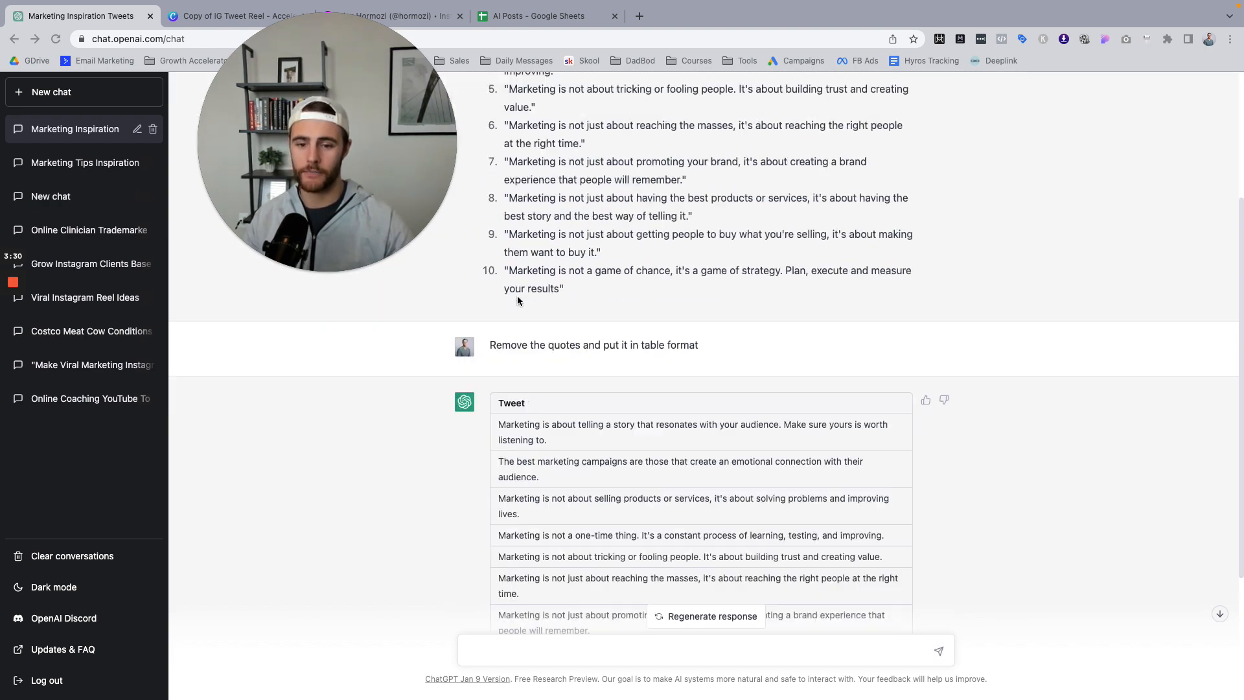
pyautogui.scroll(-3)
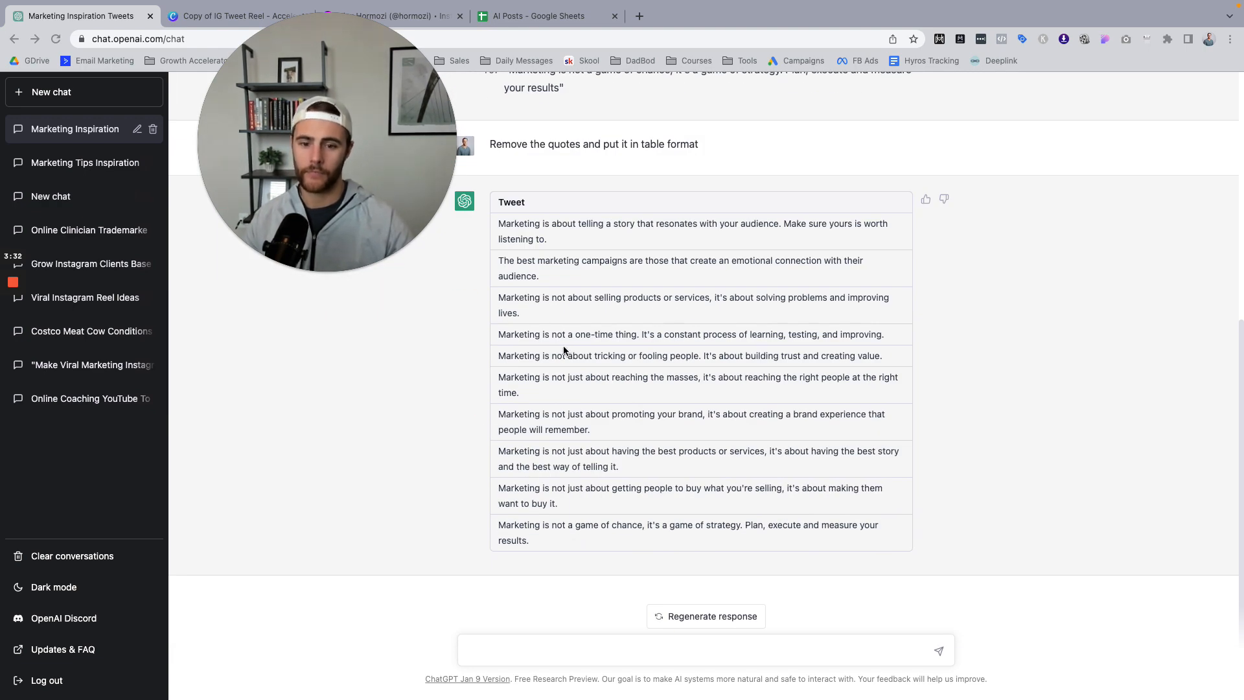
pyautogui.moveTo(499, 223); pyautogui.dragTo(538, 275)
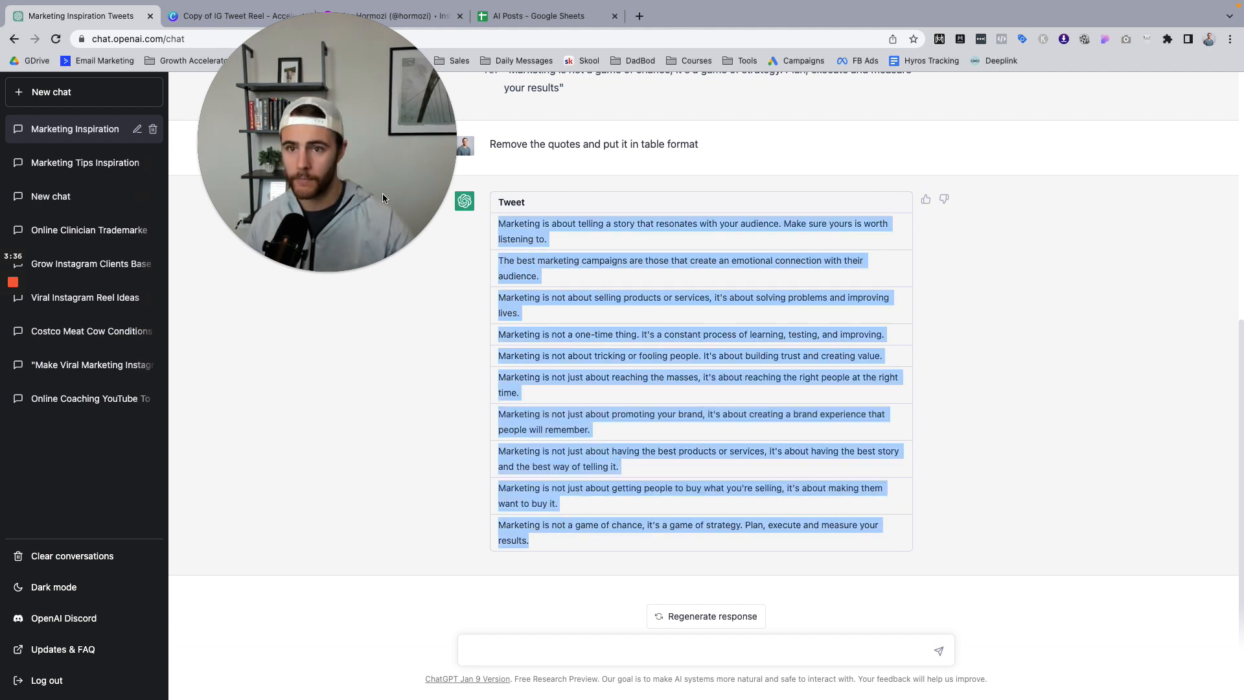
pyautogui.click(539, 15)
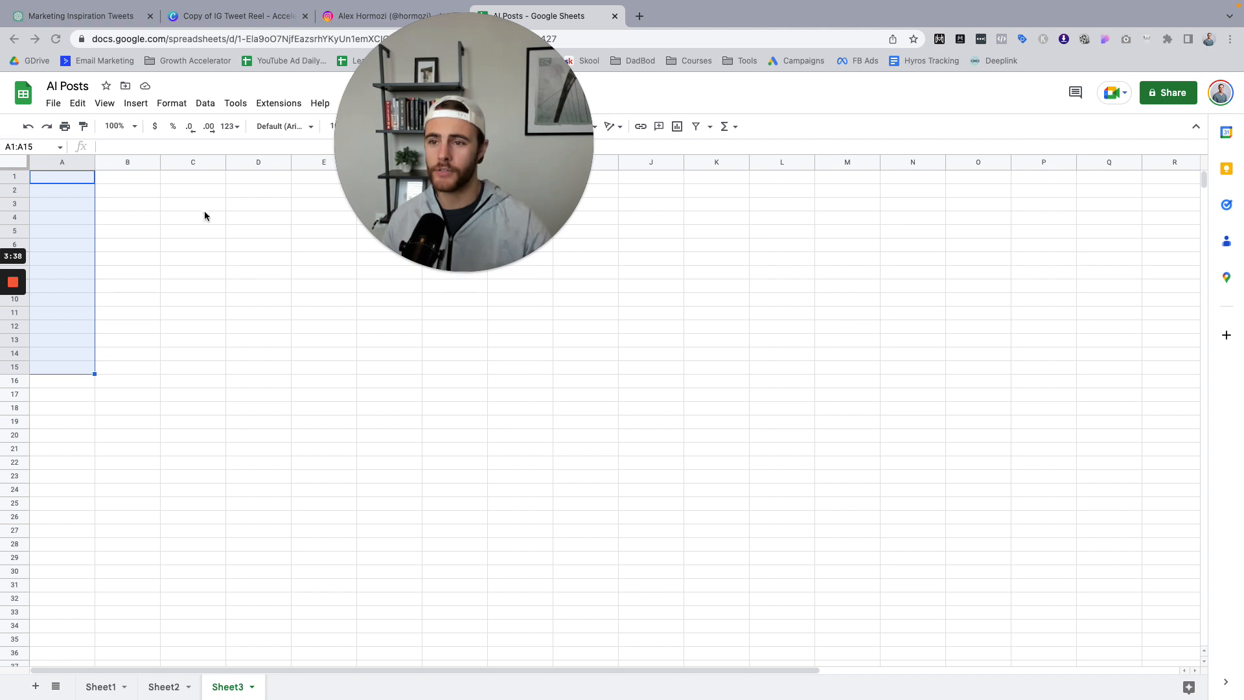
# Paste the tweets into Sheet3 column A, download as CSV, and open Canva's Bulk create.
pyautogui.click(62, 176)
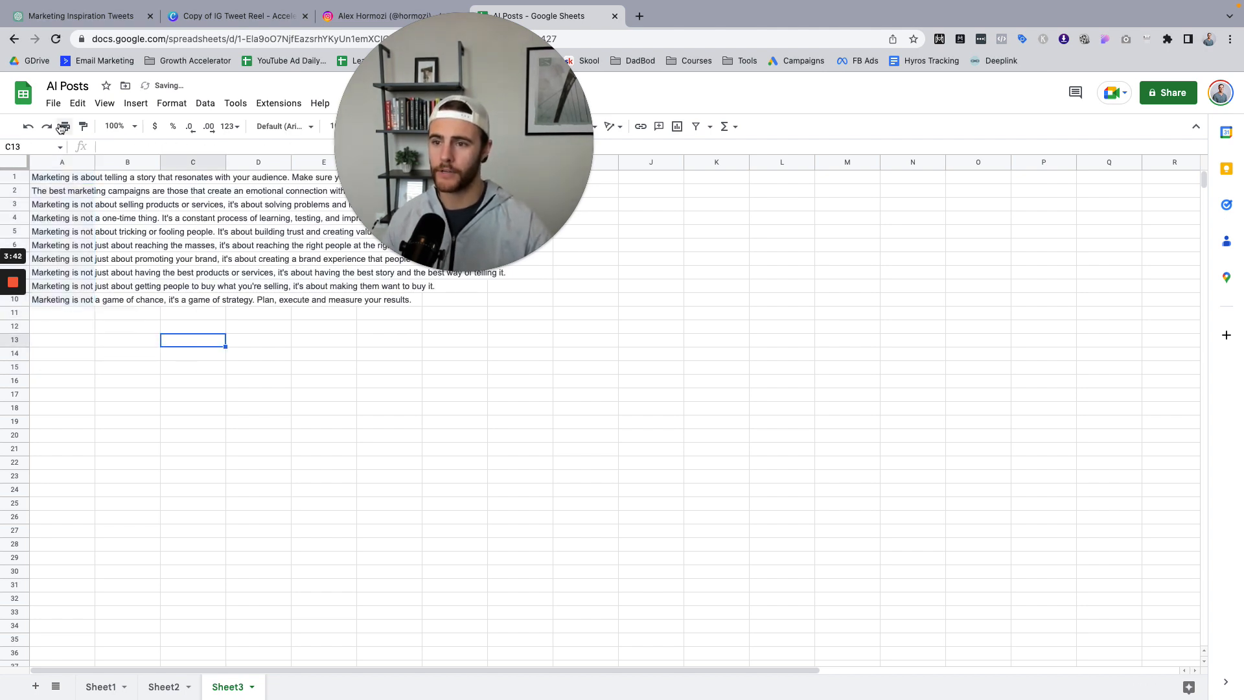
pyautogui.click(53, 103)
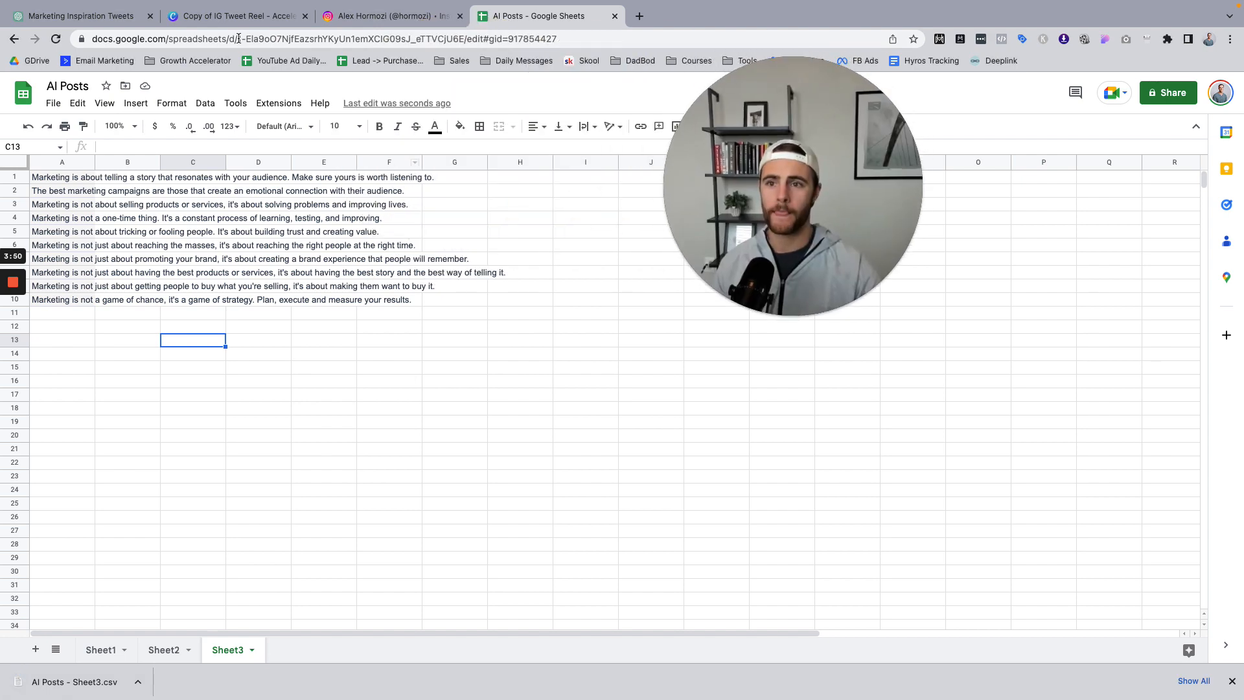
pyautogui.click(236, 15)
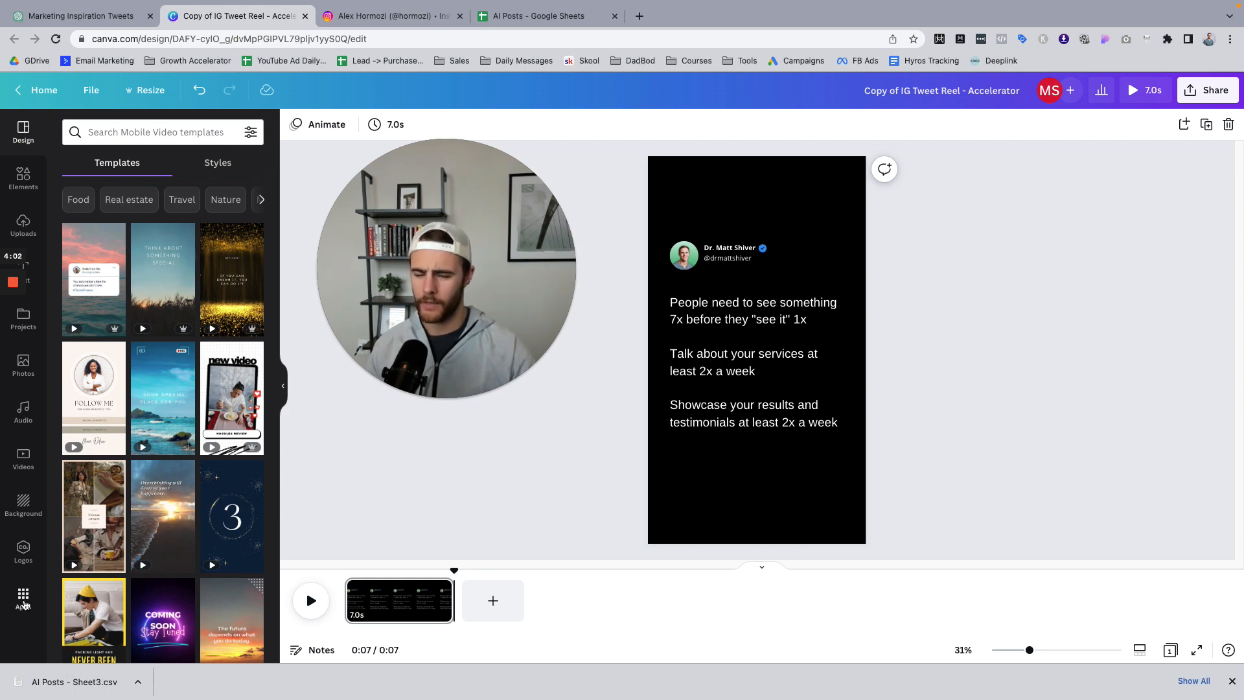
pyautogui.click(23, 595)
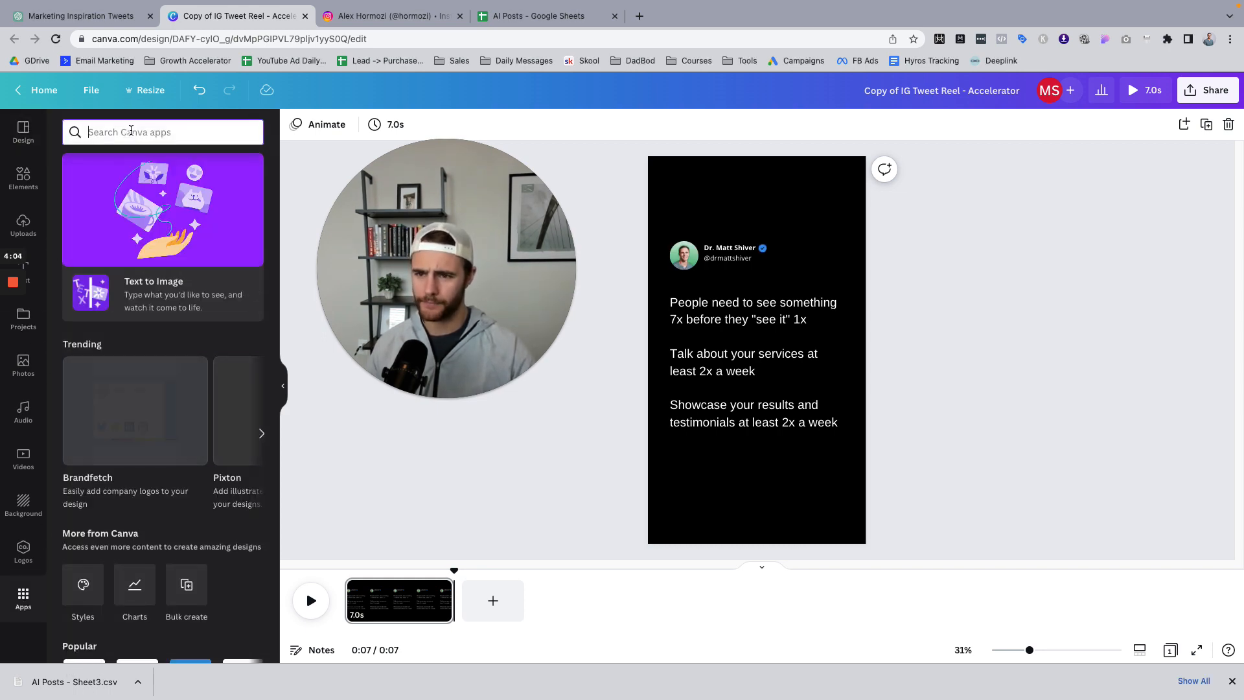
pyautogui.write('bulk')
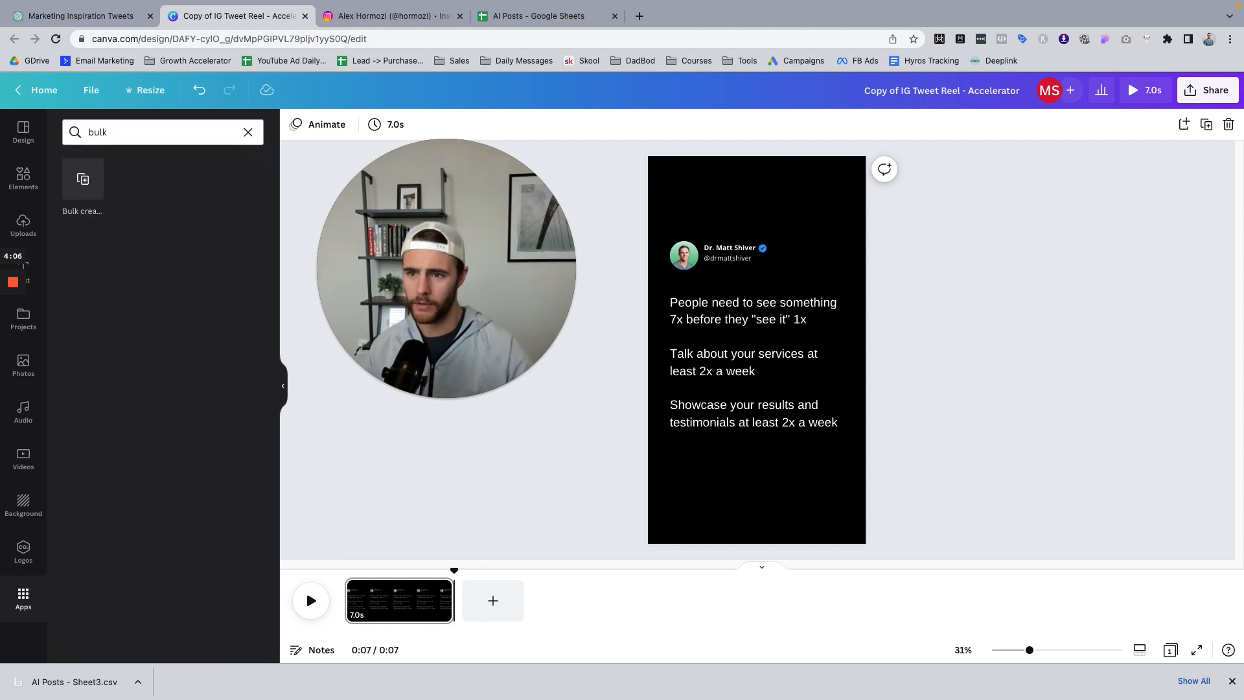
pyautogui.click(82, 187)
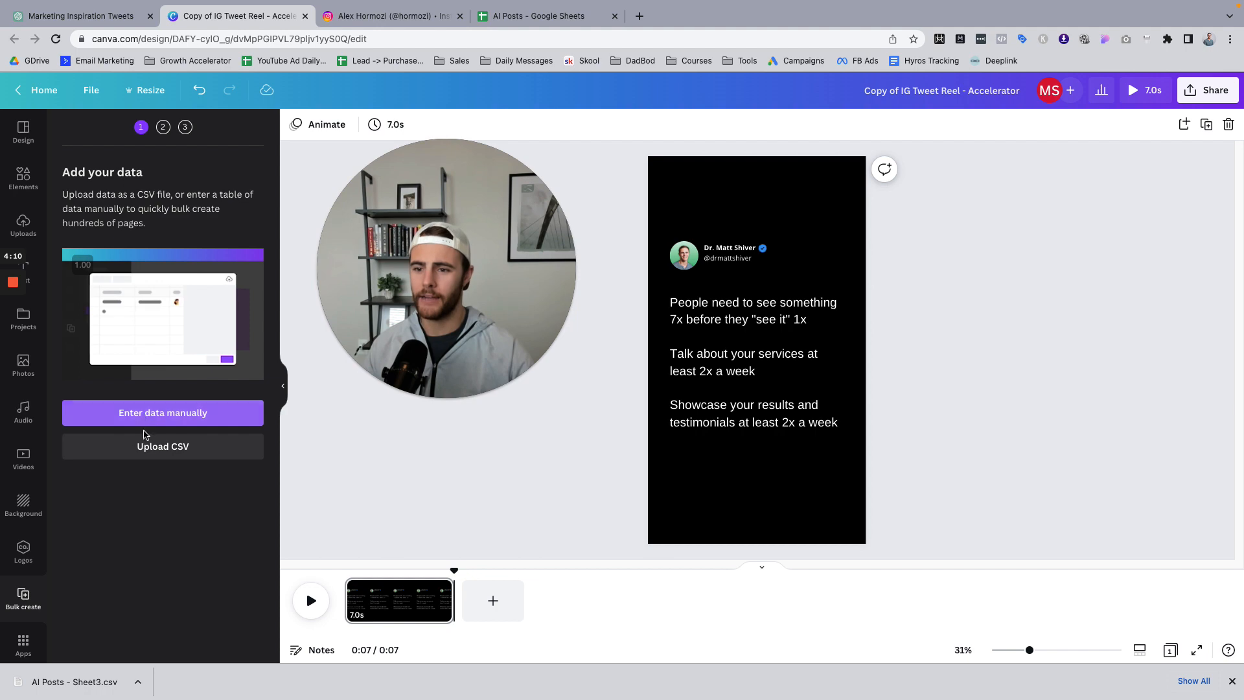
# Upload AI Posts - Sheet3.csv from Downloads into Bulk create.
pyautogui.click(162, 445)
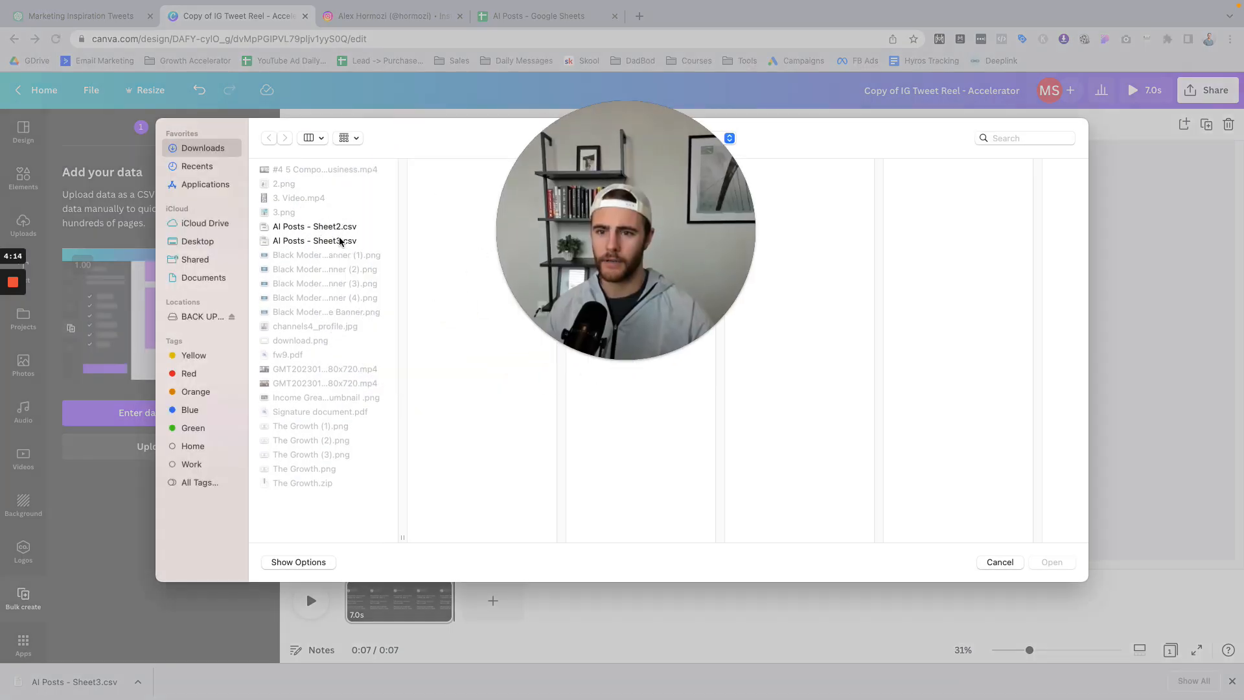
pyautogui.click(315, 240)
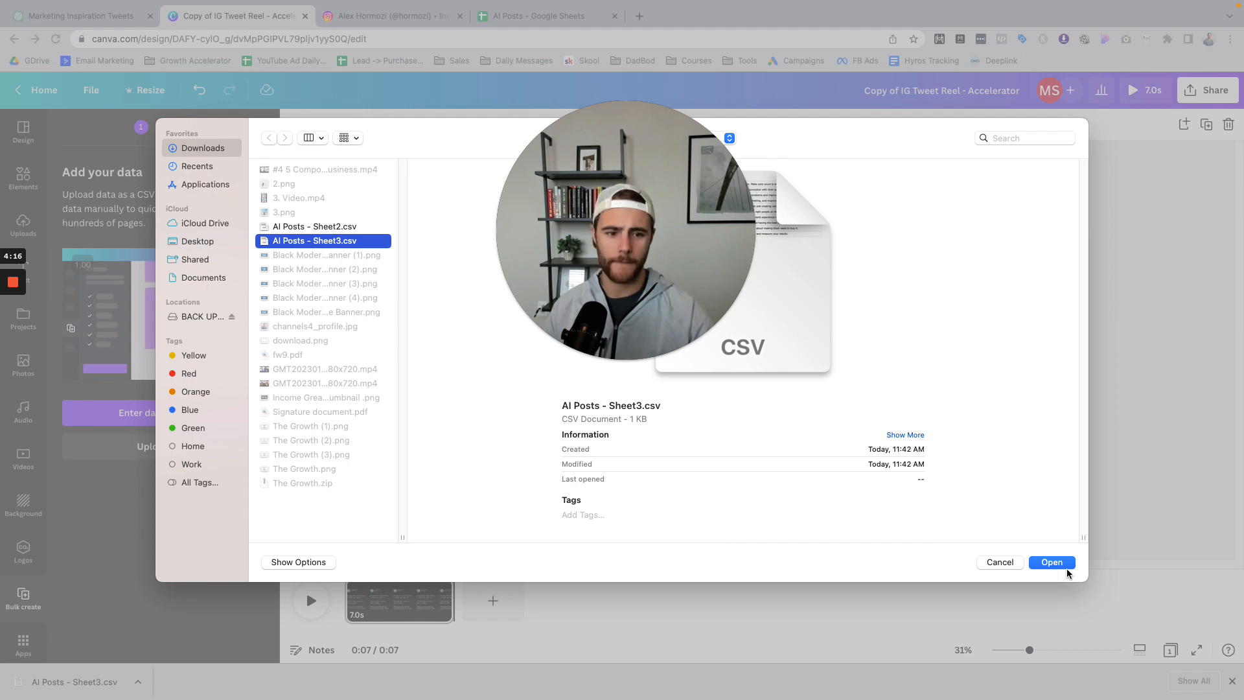
pyautogui.click(1051, 562)
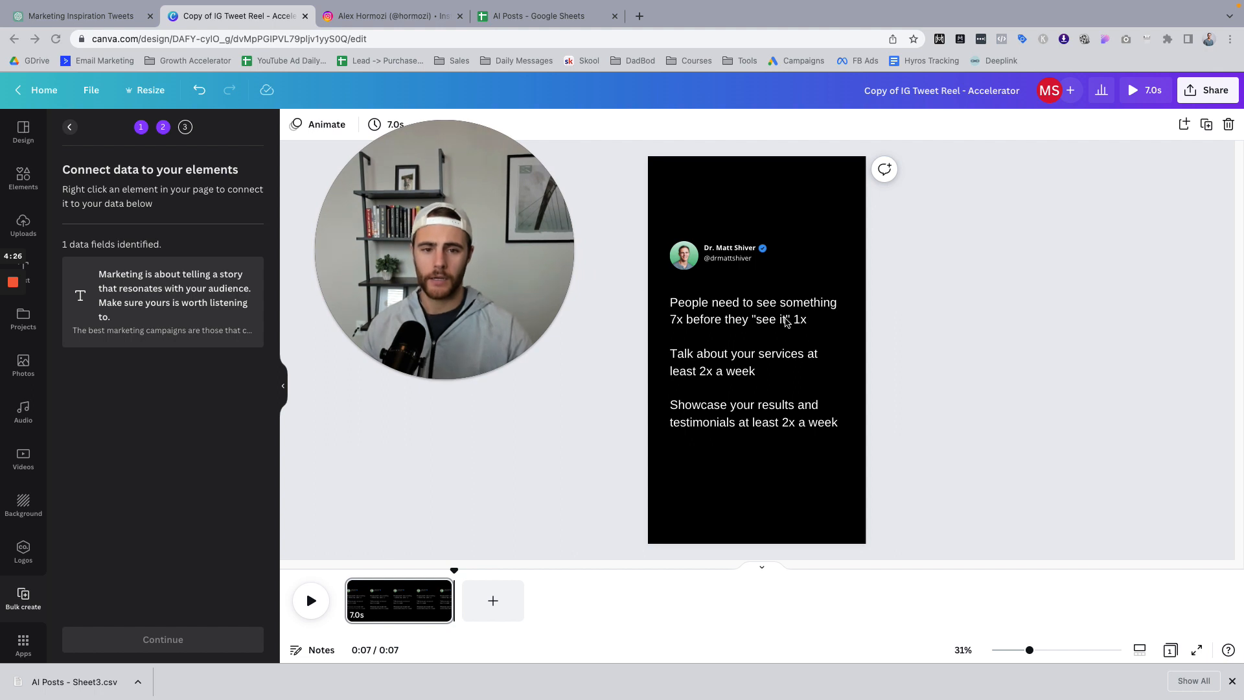
# Connect the reel's tweet body text box to the CSV Marketing data field.
pyautogui.click(752, 361)
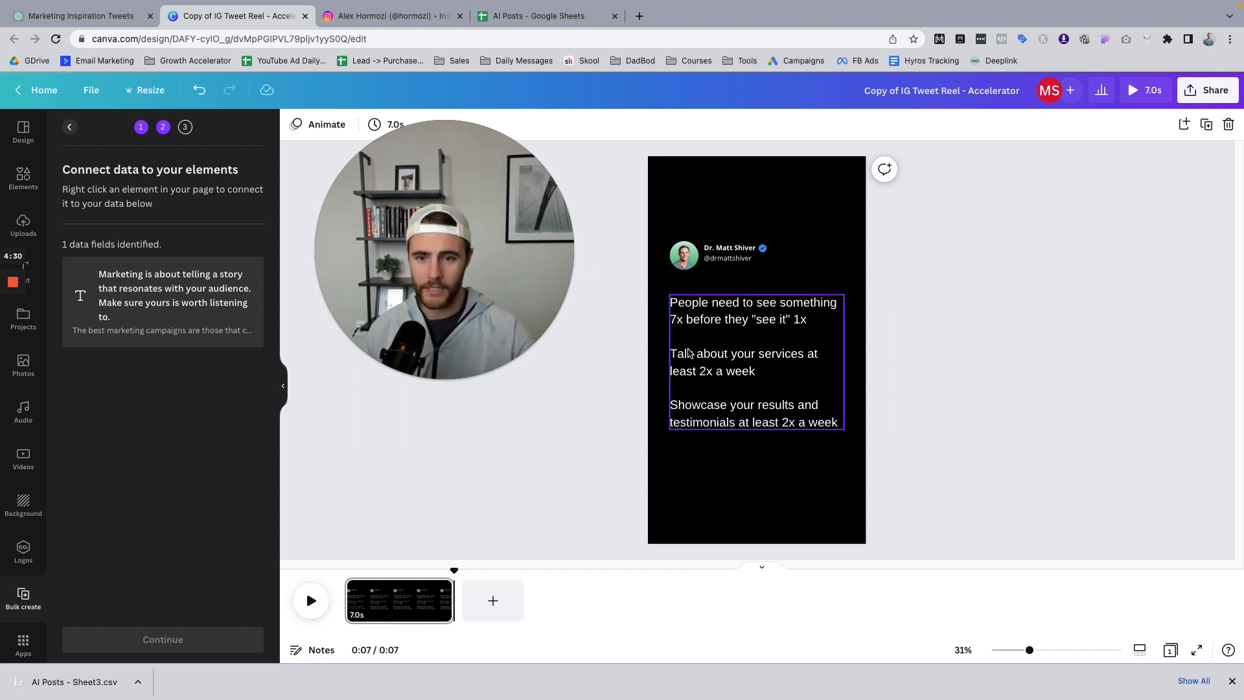
pyautogui.click(753, 361)
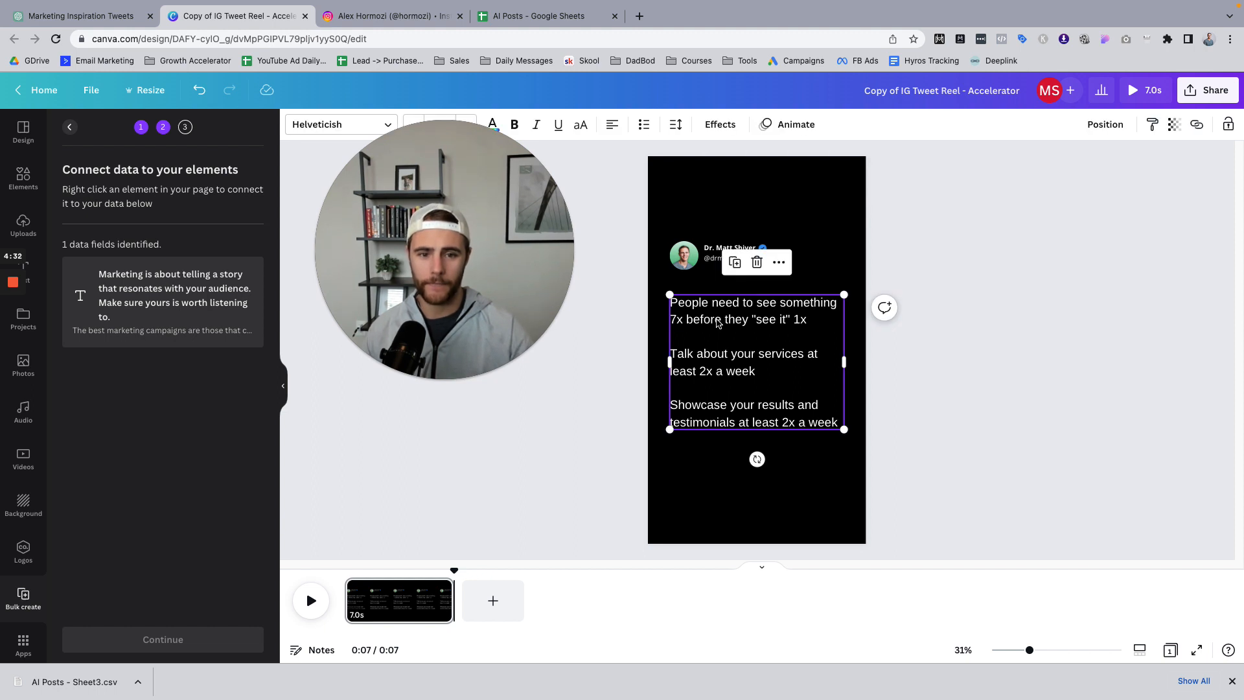
pyautogui.moveTo(779, 262)
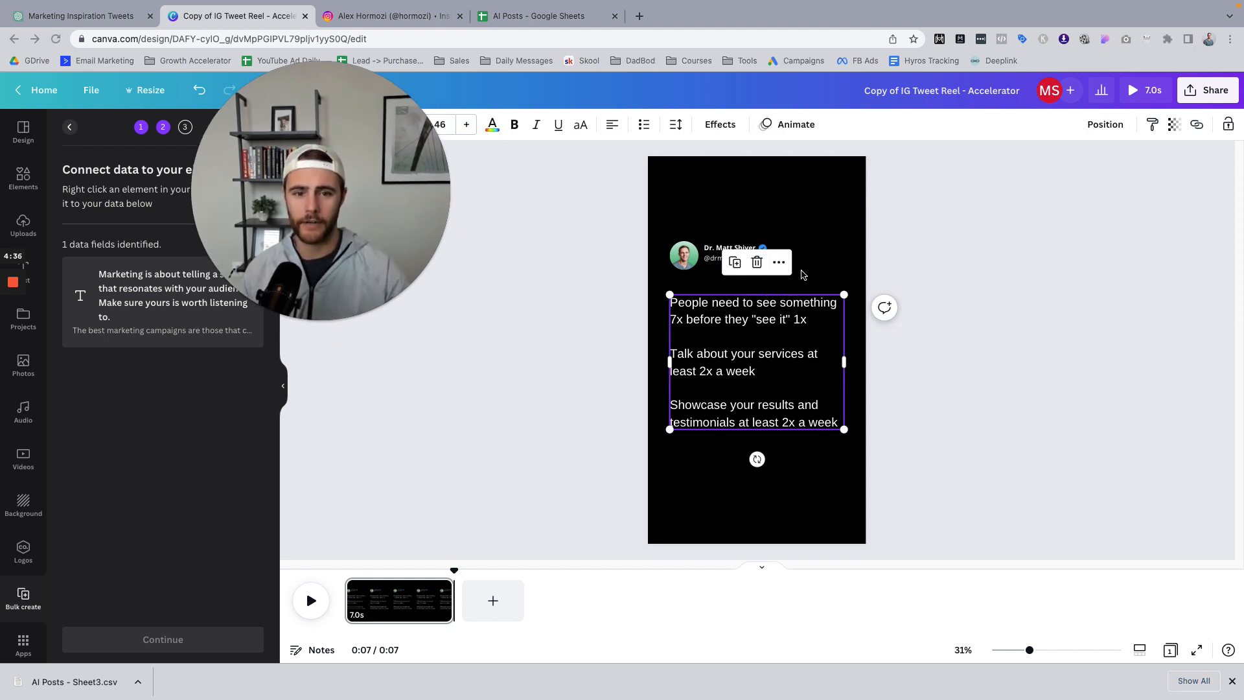
pyautogui.click(778, 262)
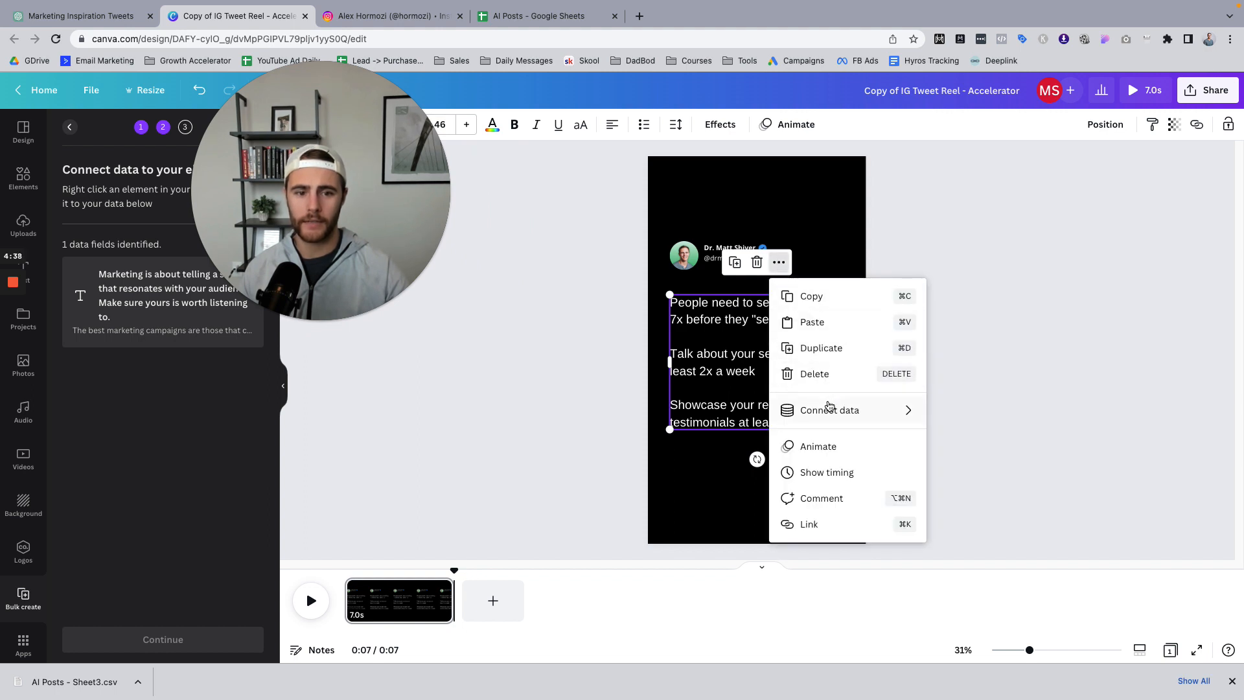
pyautogui.moveTo(830, 410)
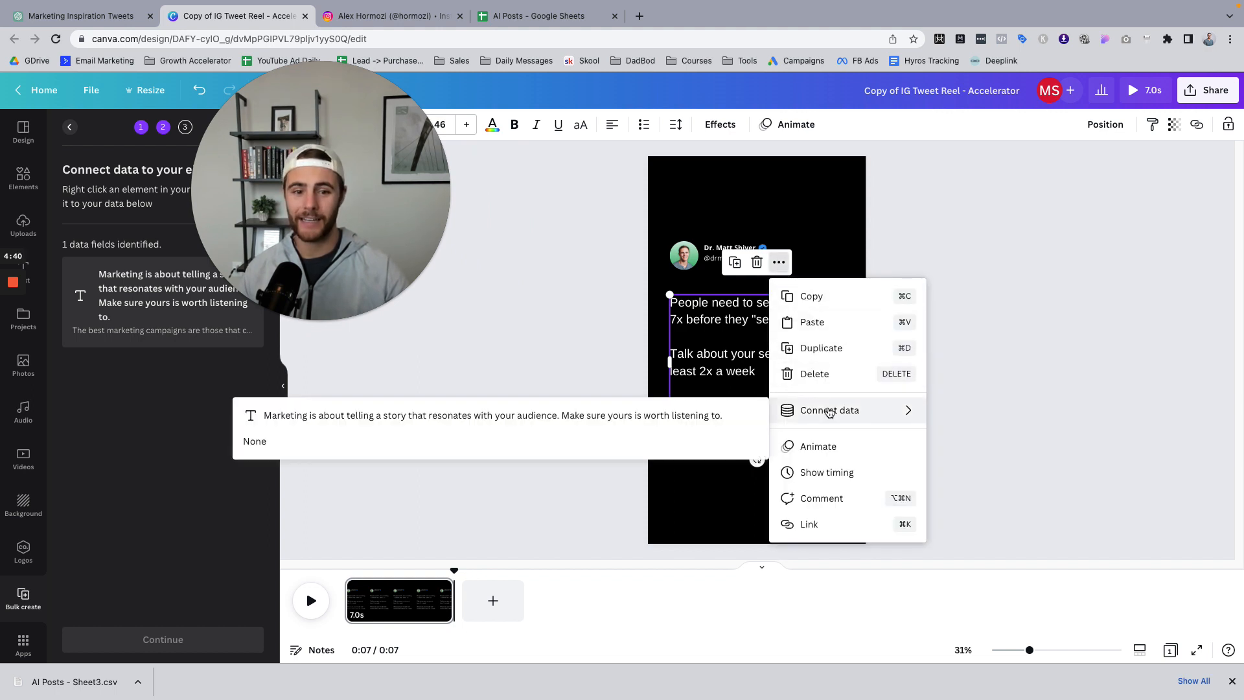
pyautogui.moveTo(684, 421)
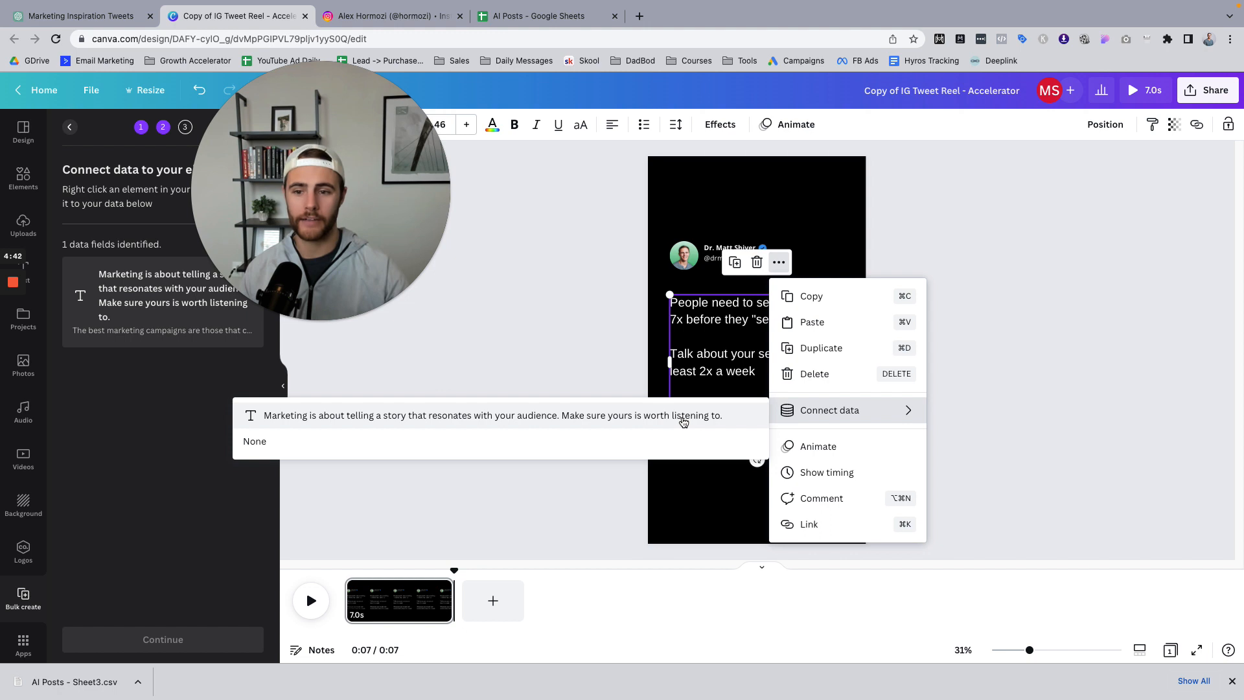
pyautogui.click(830, 410)
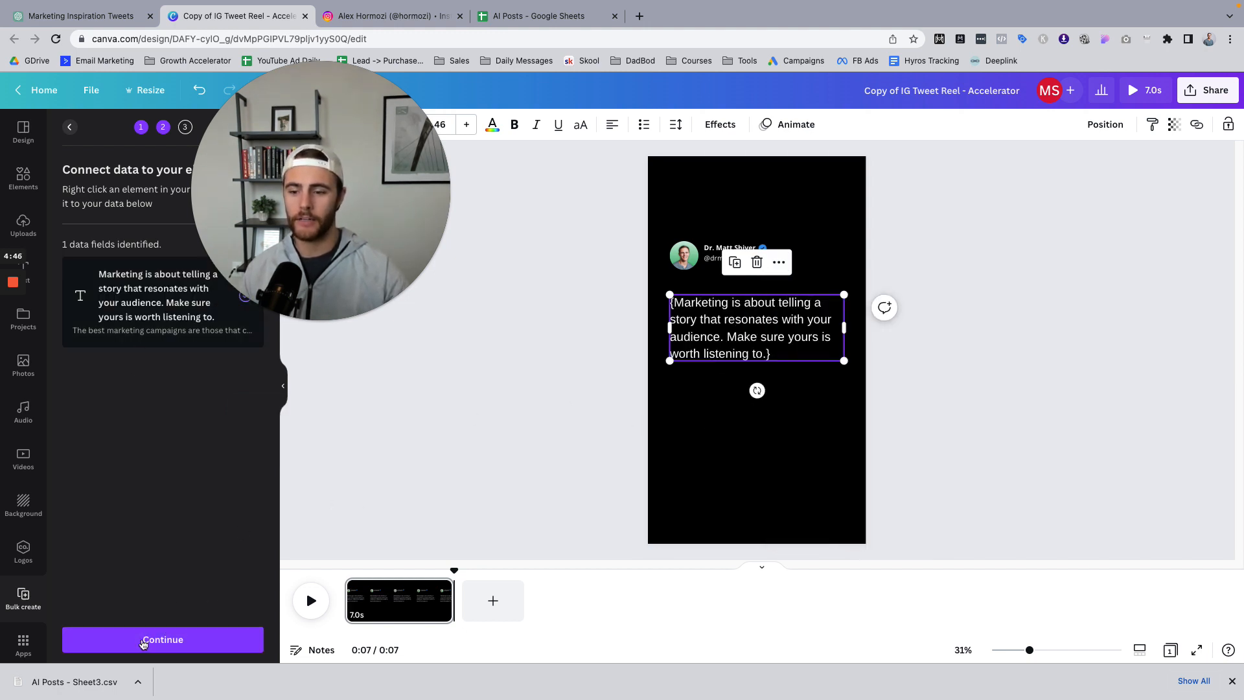
# Continue with all rows selected and generate 9 tweet reel pages.
pyautogui.click(163, 639)
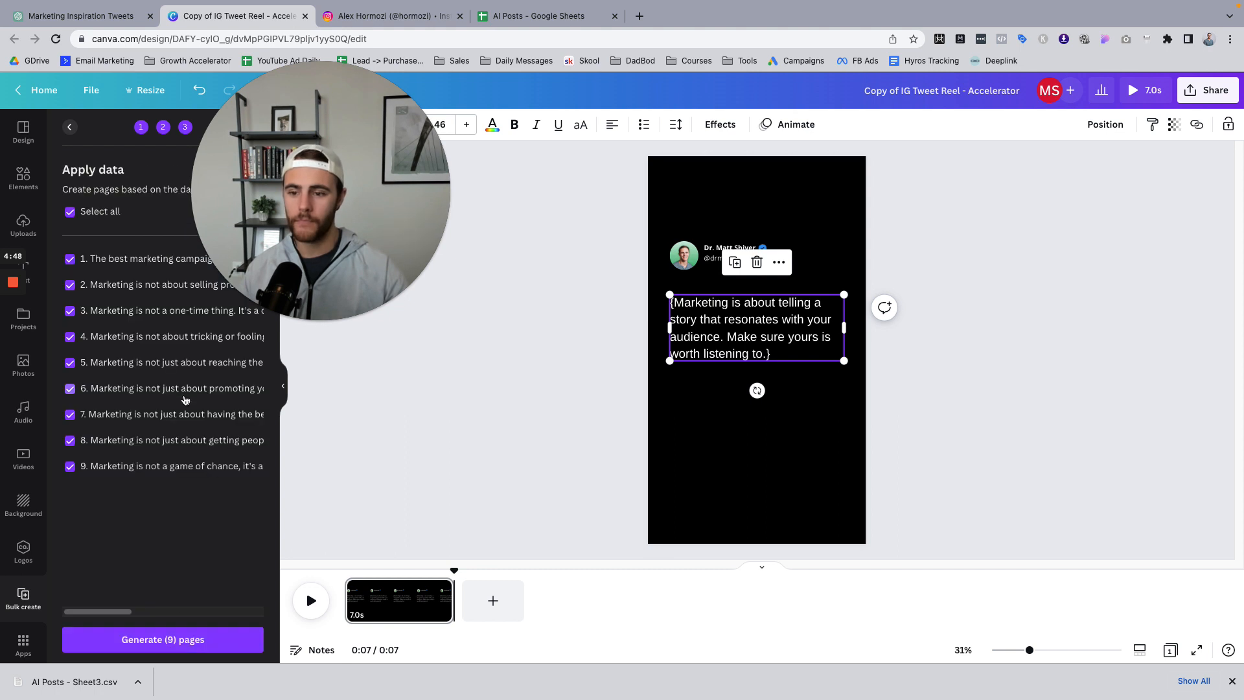
pyautogui.moveTo(140, 603)
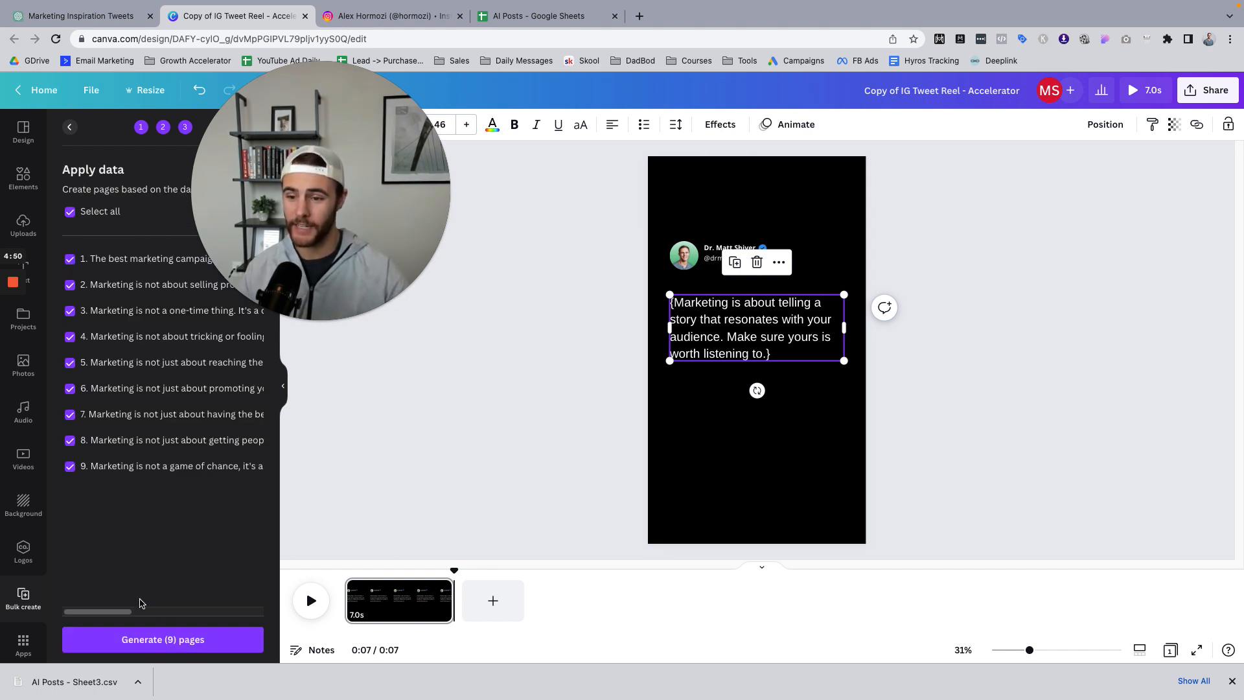
pyautogui.click(162, 639)
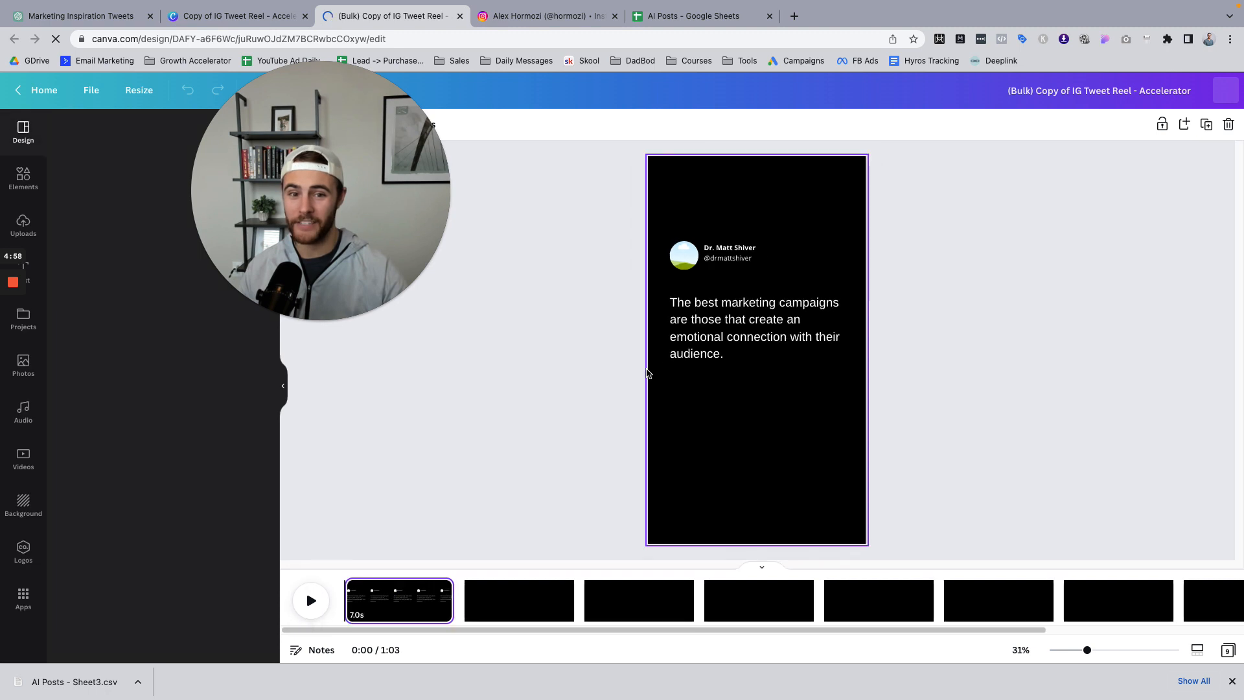
# Review the second, fourth, sixth and last generated tweet pages, then return to ChatGPT.
pyautogui.click(23, 131)
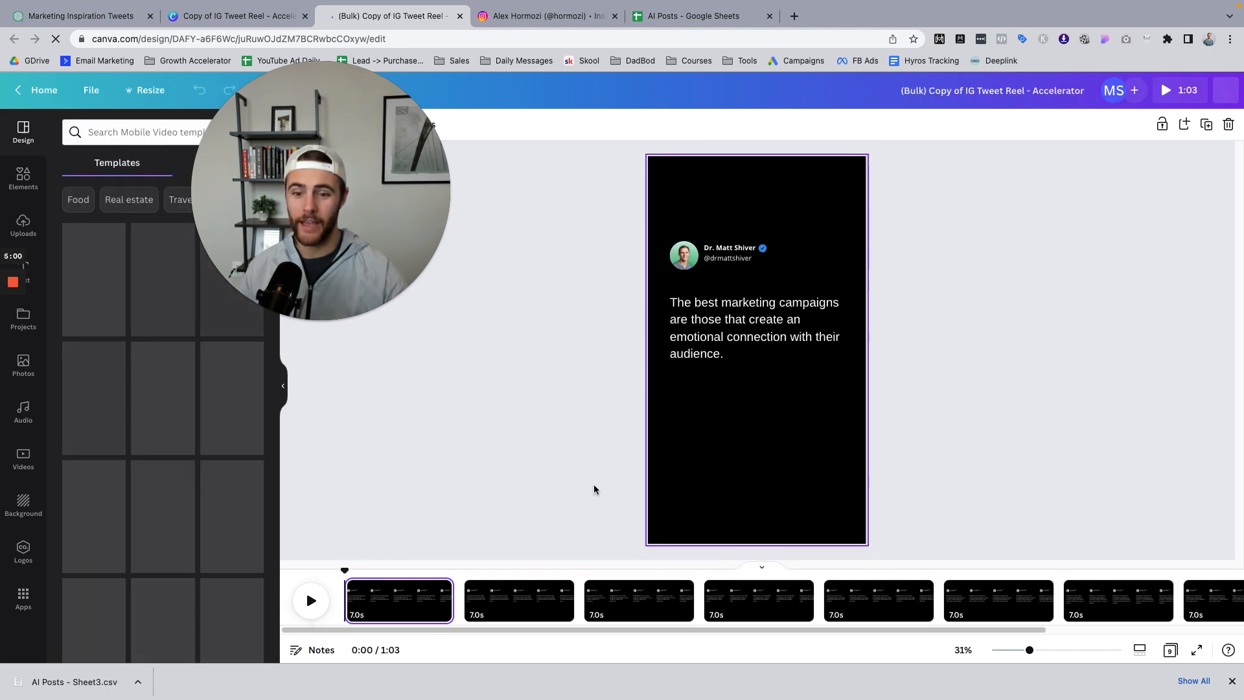
pyautogui.click(518, 600)
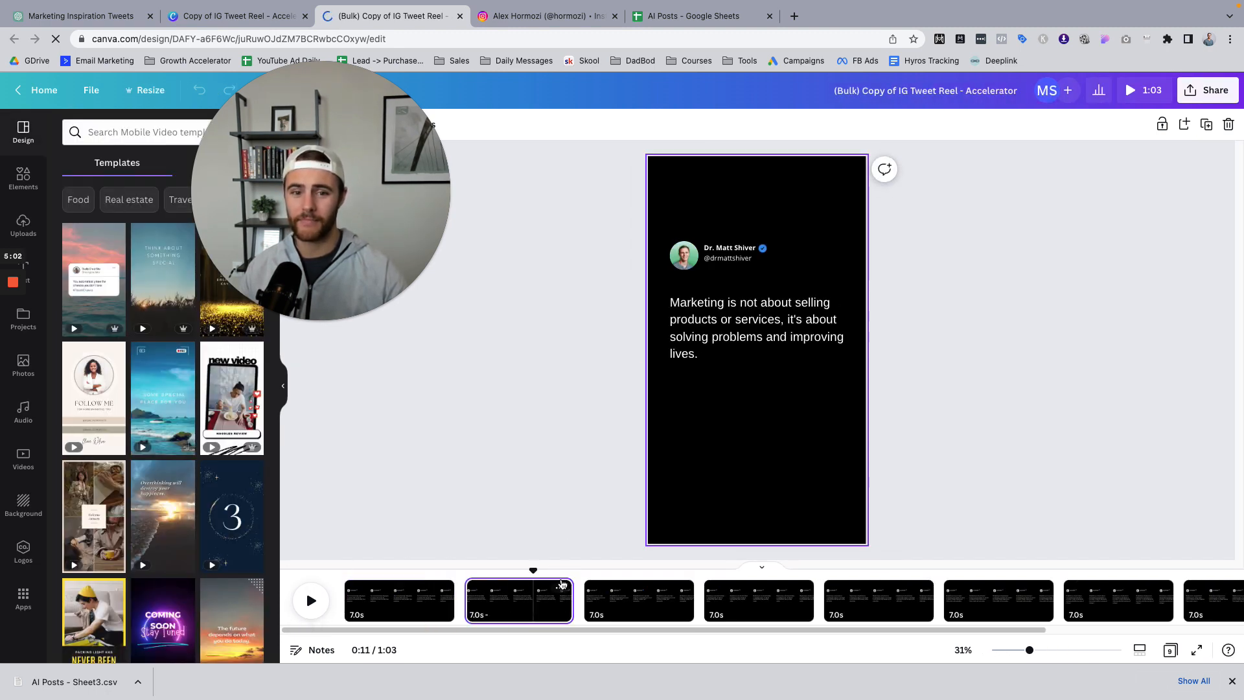
pyautogui.click(757, 600)
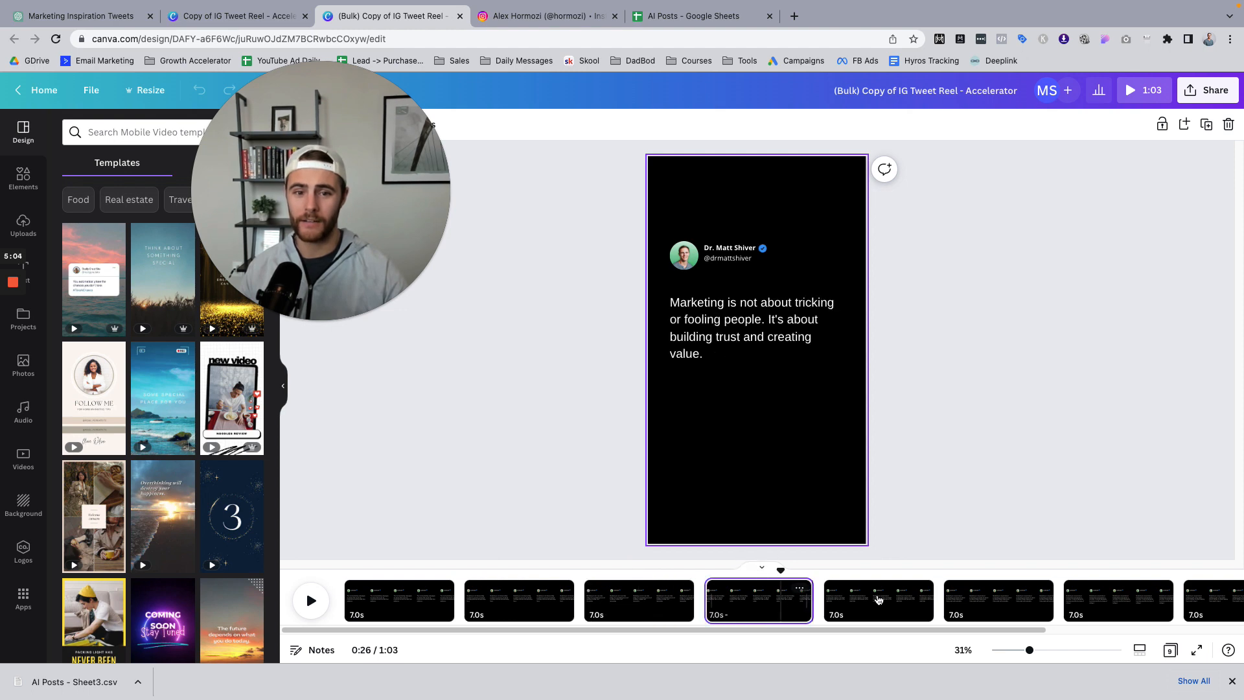
pyautogui.click(1116, 600)
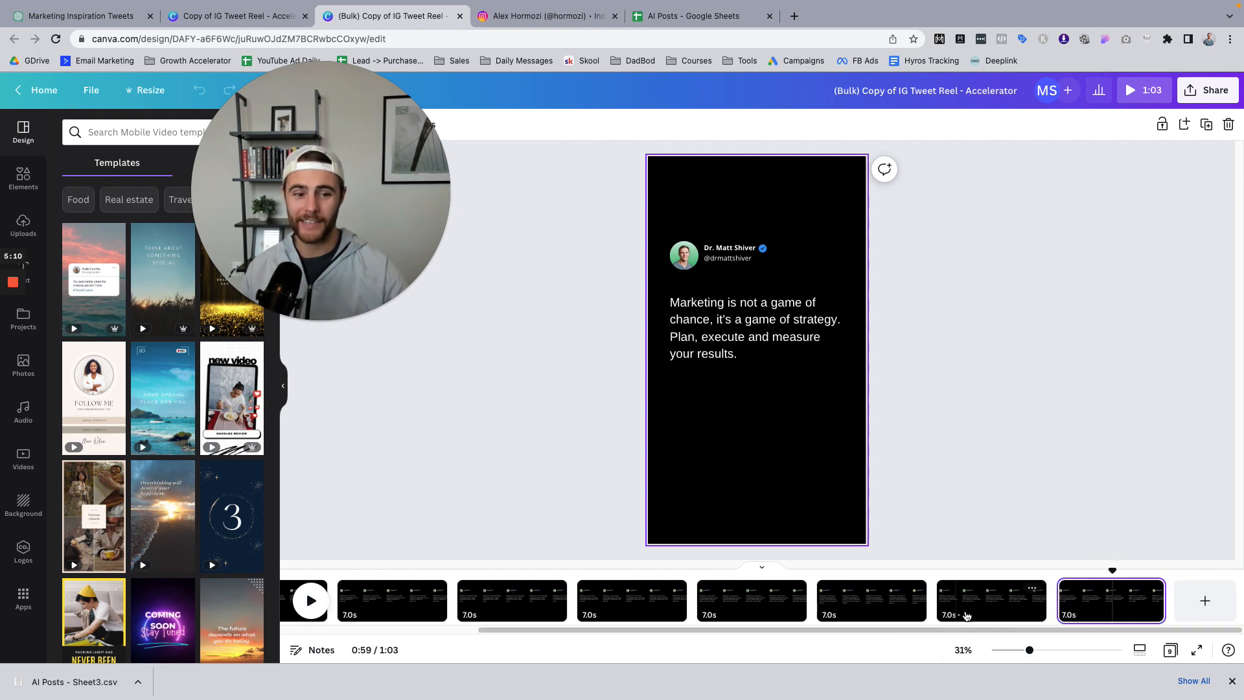
pyautogui.click(749, 600)
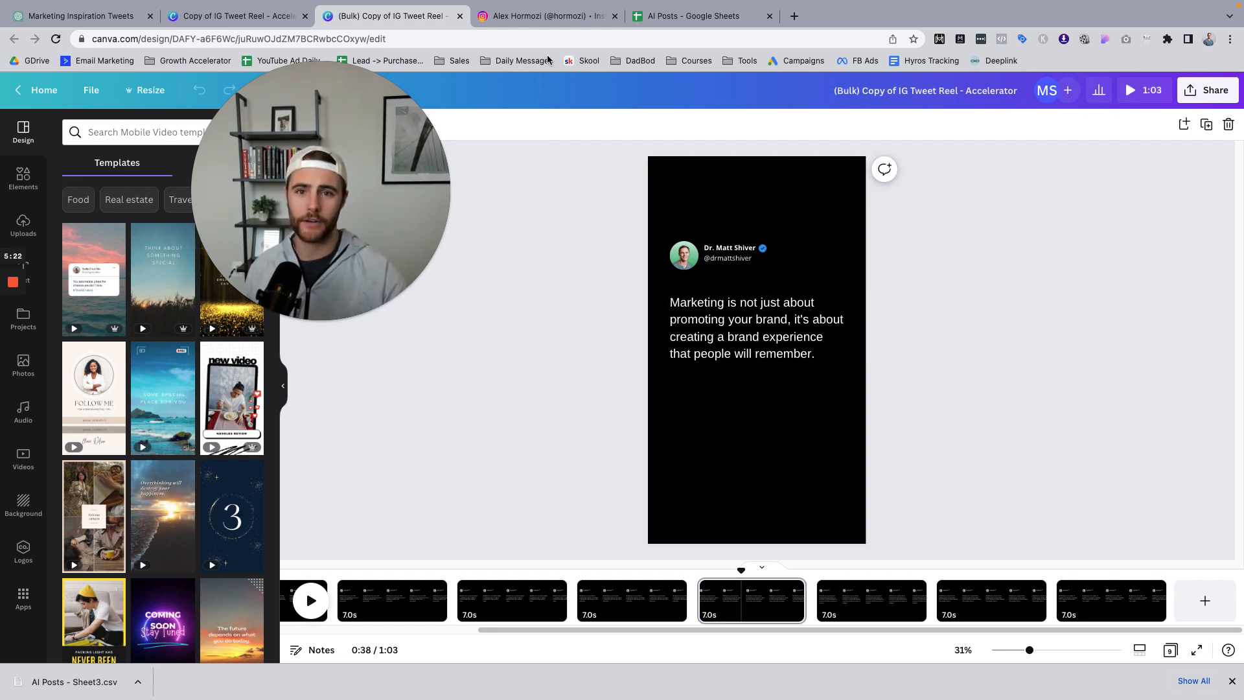
pyautogui.moveTo(593, 553)
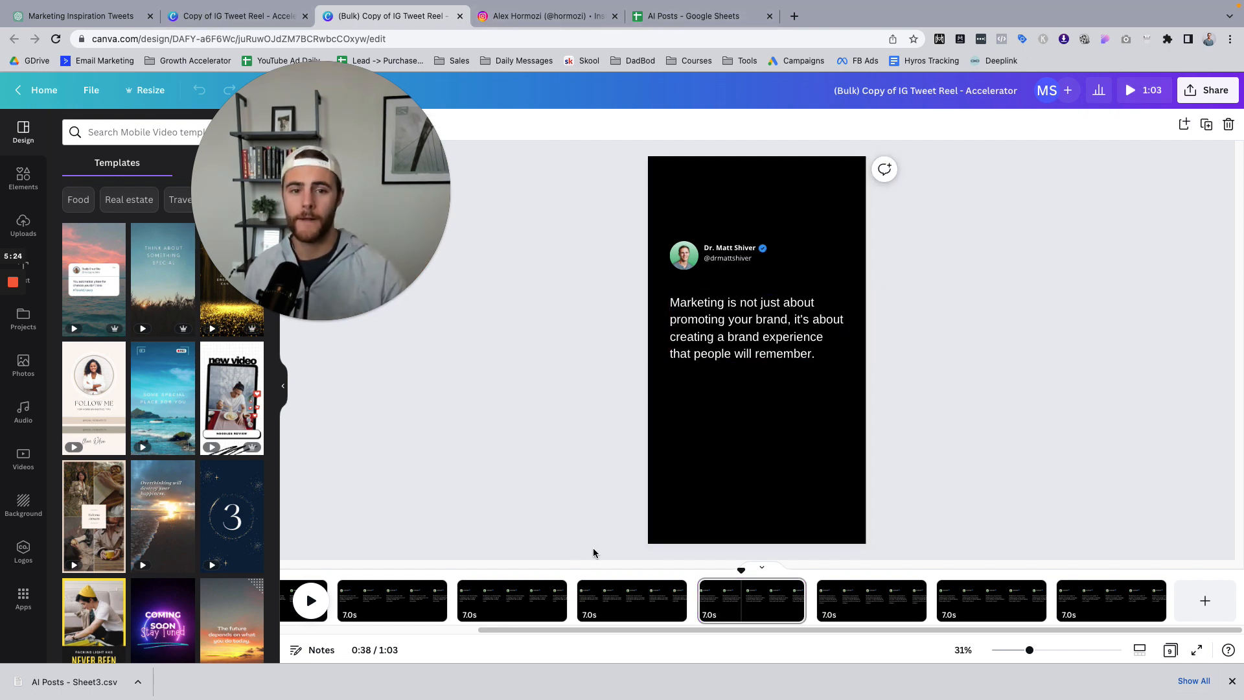
pyautogui.click(512, 600)
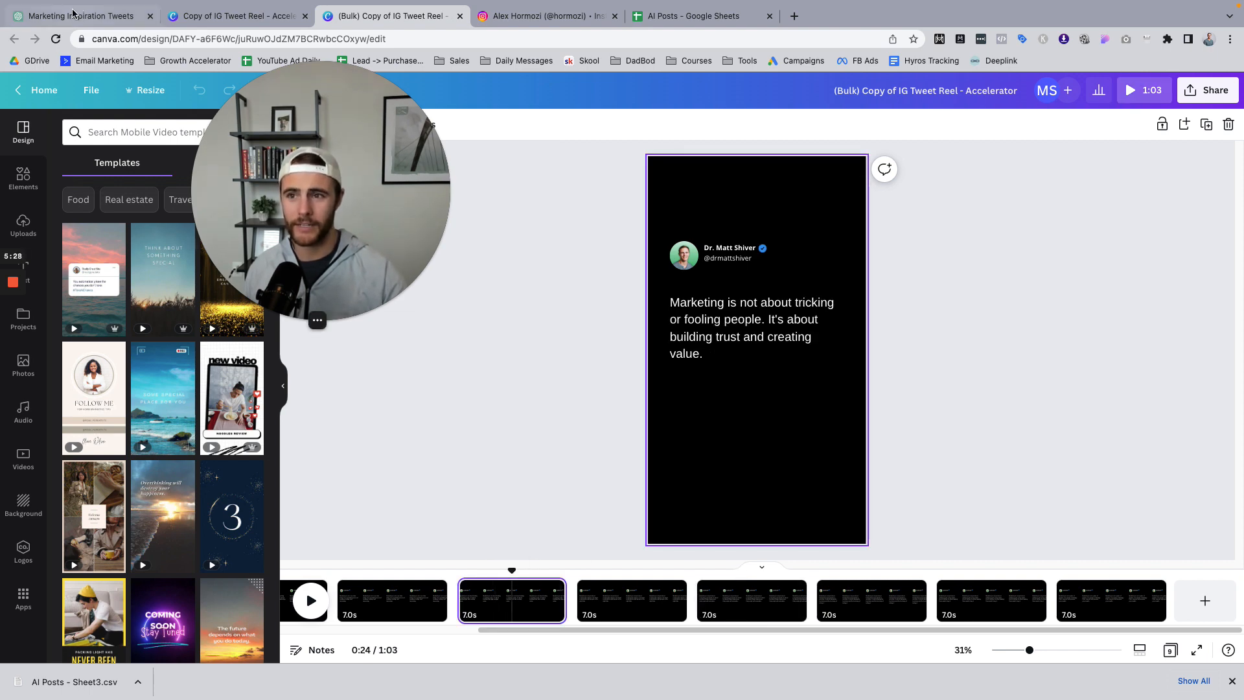
pyautogui.click(75, 15)
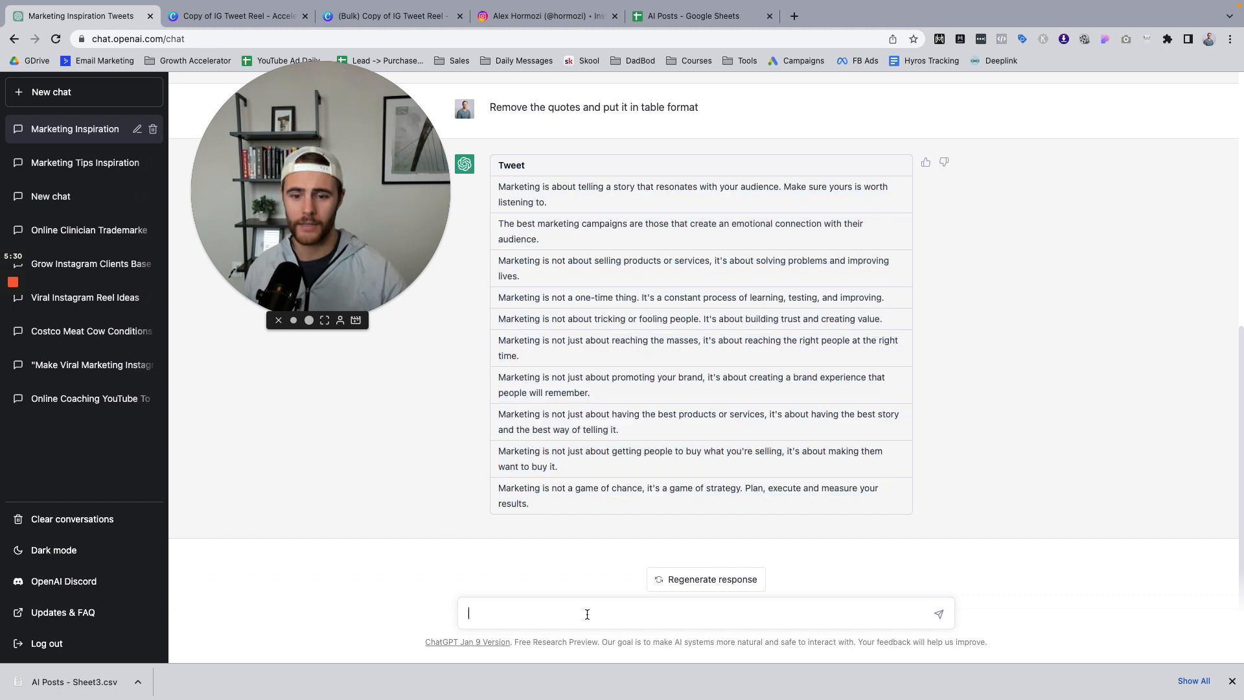
# Ask ChatGPT to 'be more direct', then return to the bulk reel design.
pyautogui.write('be more di')
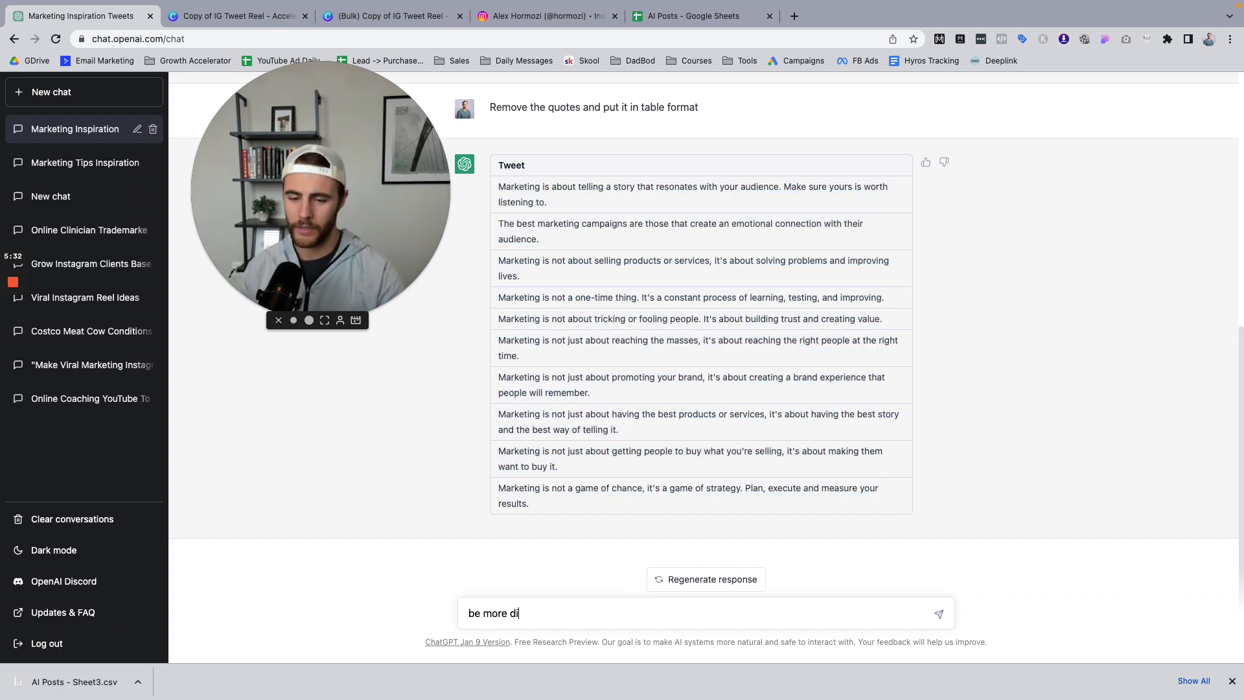
pyautogui.write('rect')
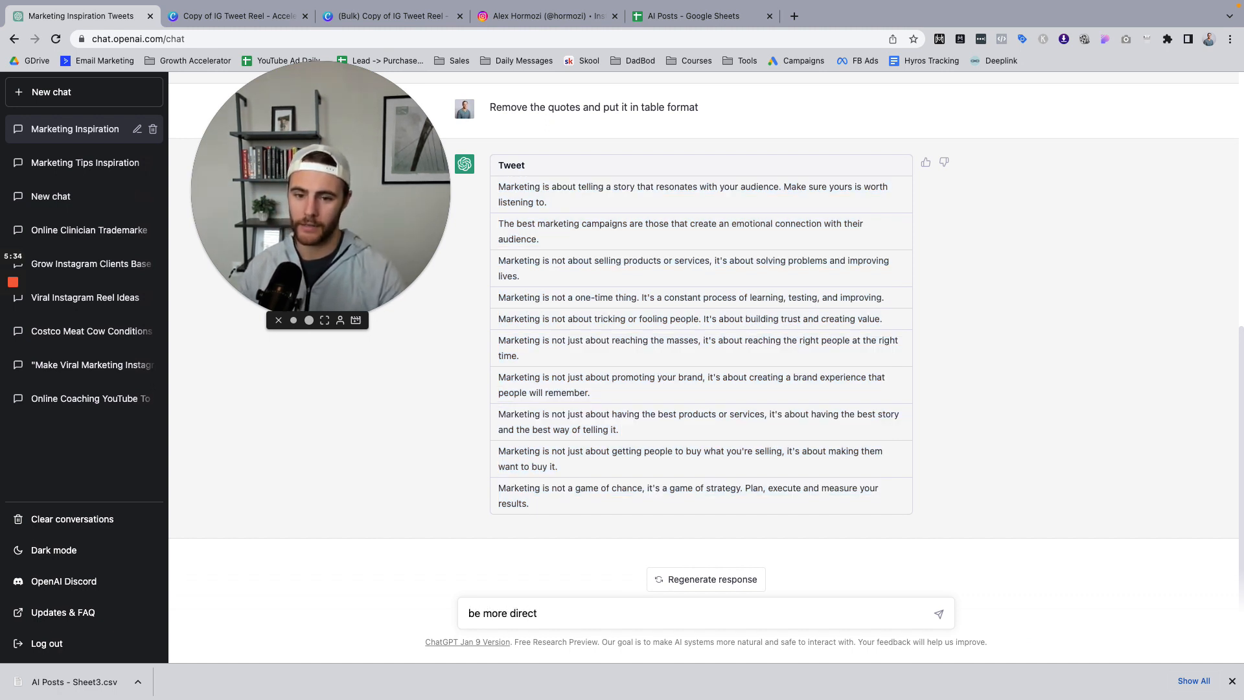
pyautogui.click(939, 613)
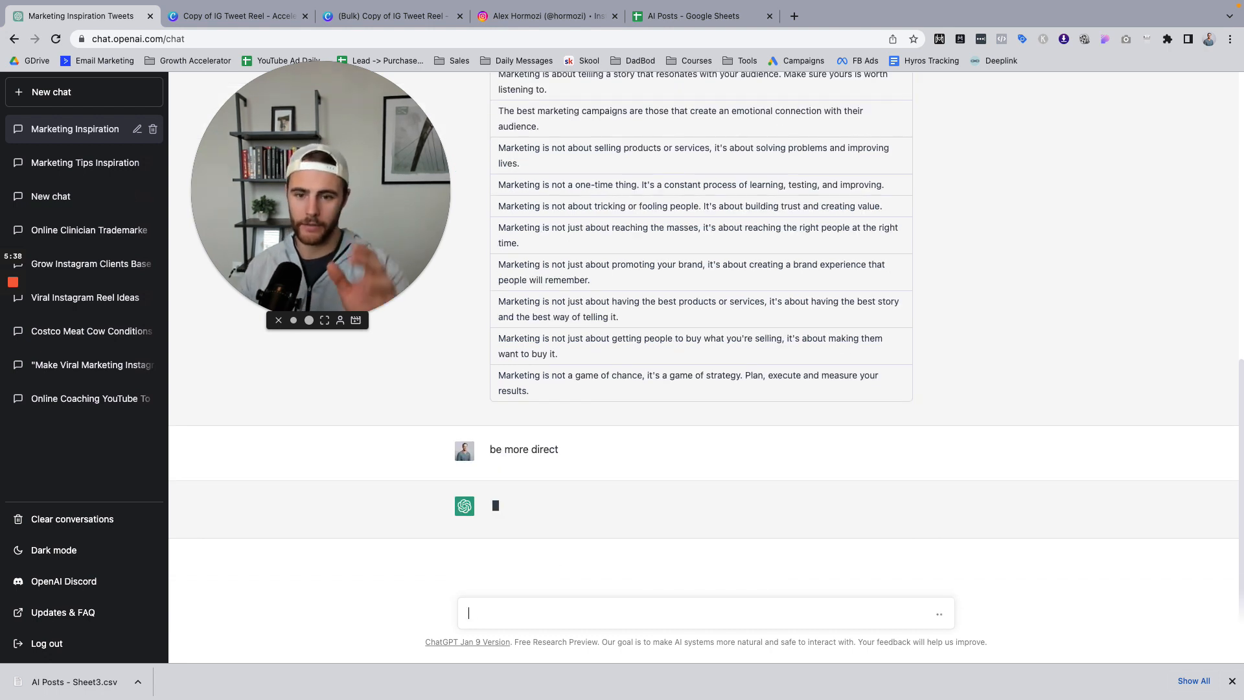
pyautogui.moveTo(583, 526)
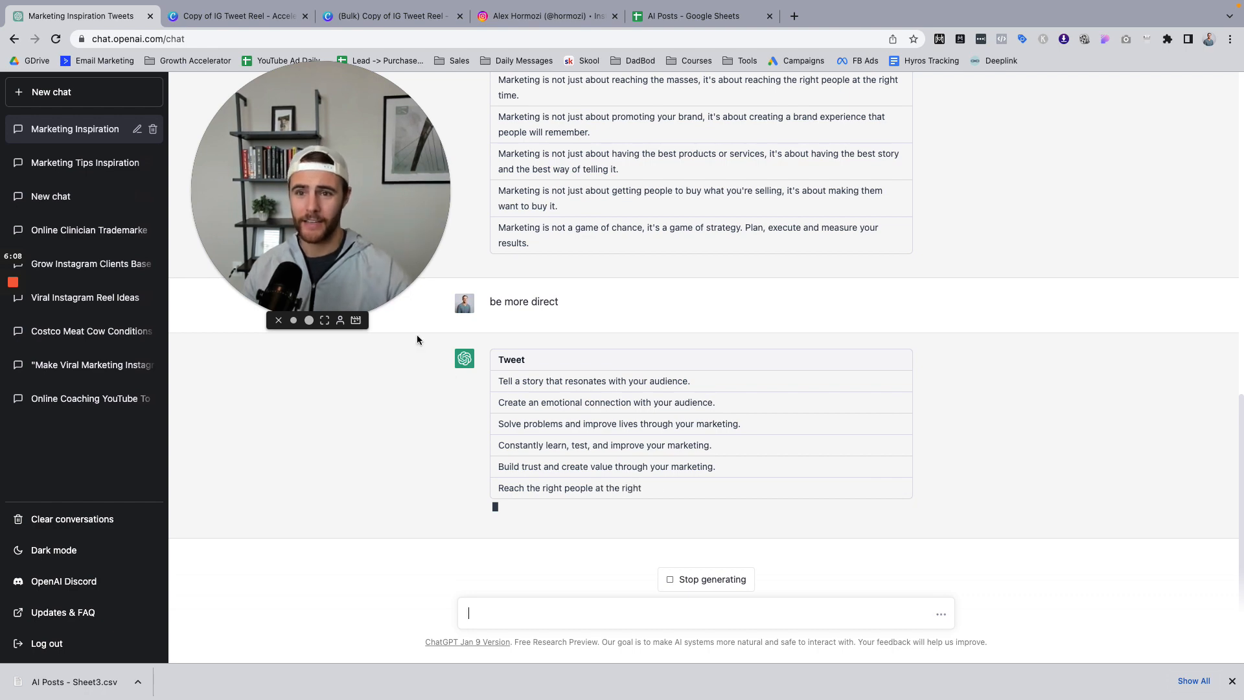
pyautogui.click(390, 16)
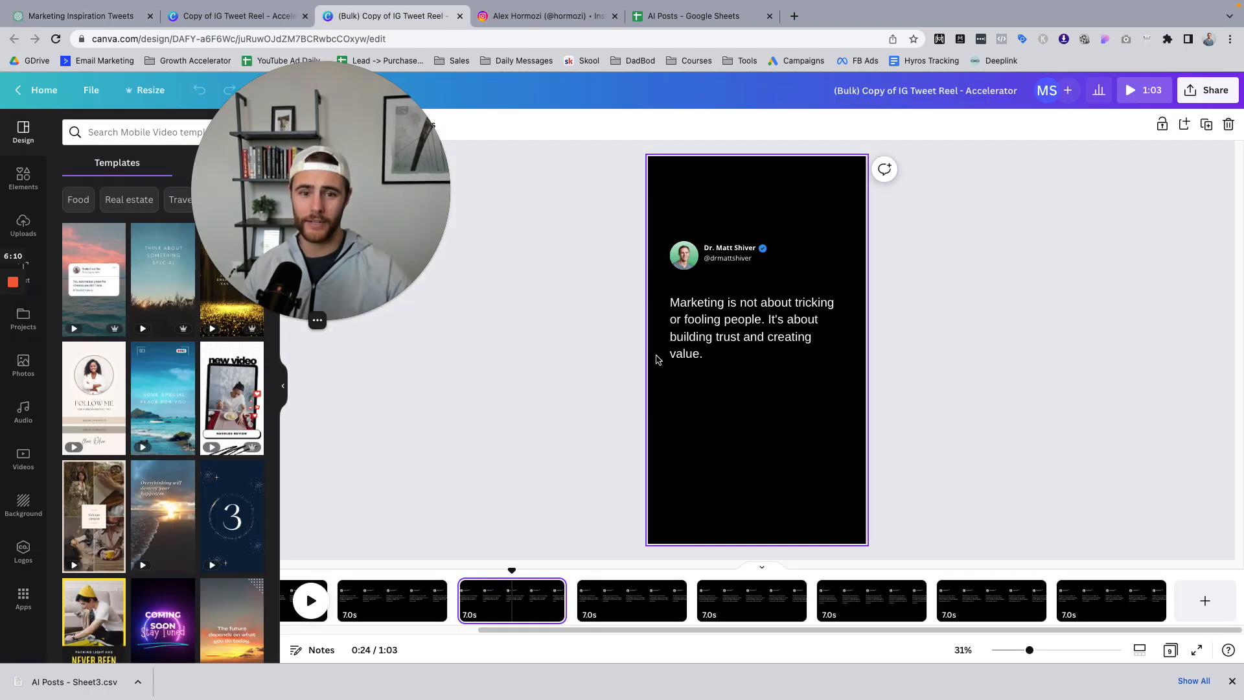